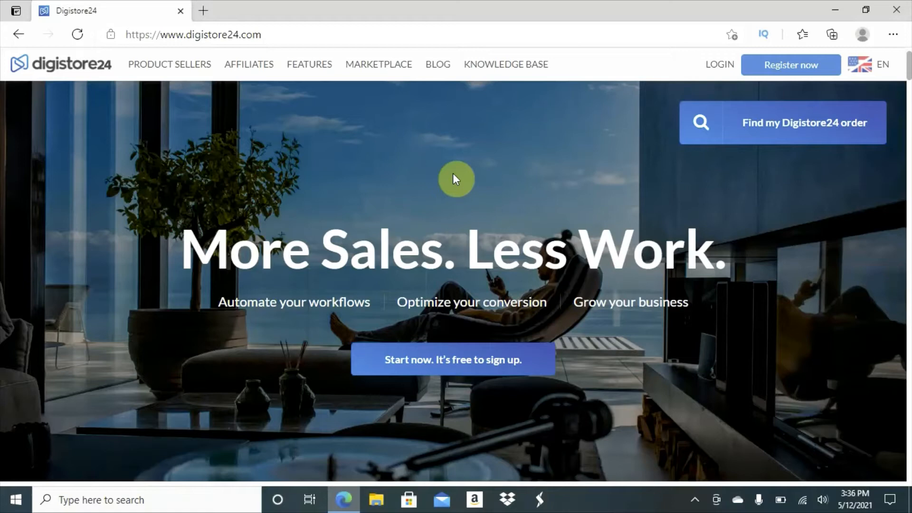
pyautogui.moveTo(545, 198)
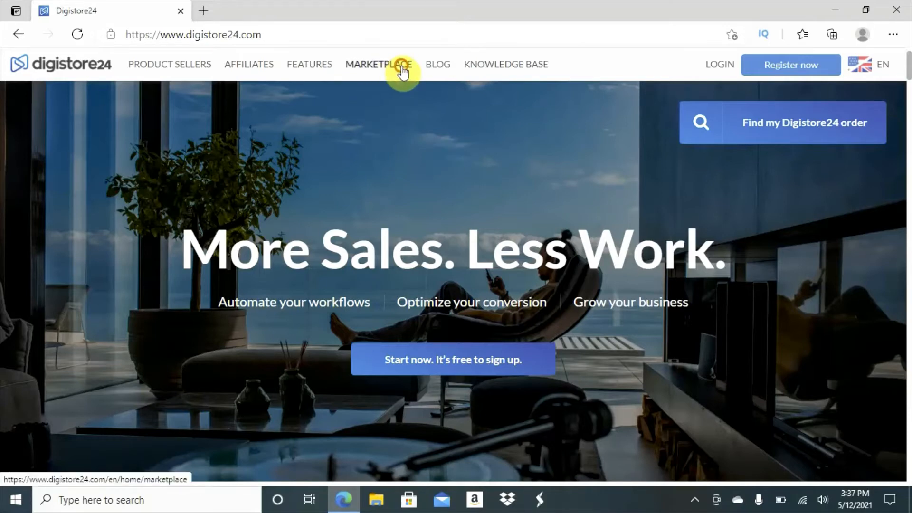
# - Browse the marketplace's top-ranked affiliate offers and return to the Meticore listing
pyautogui.click(379, 64)
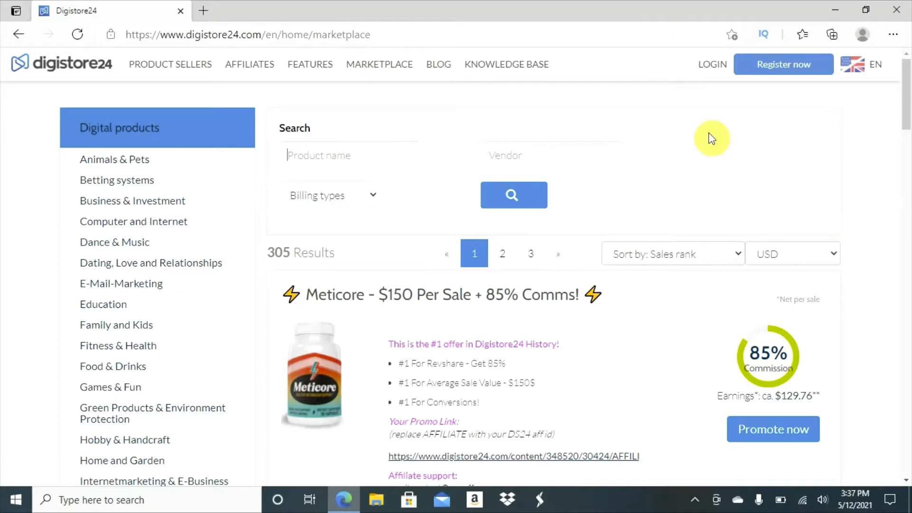
pyautogui.moveTo(902, 116)
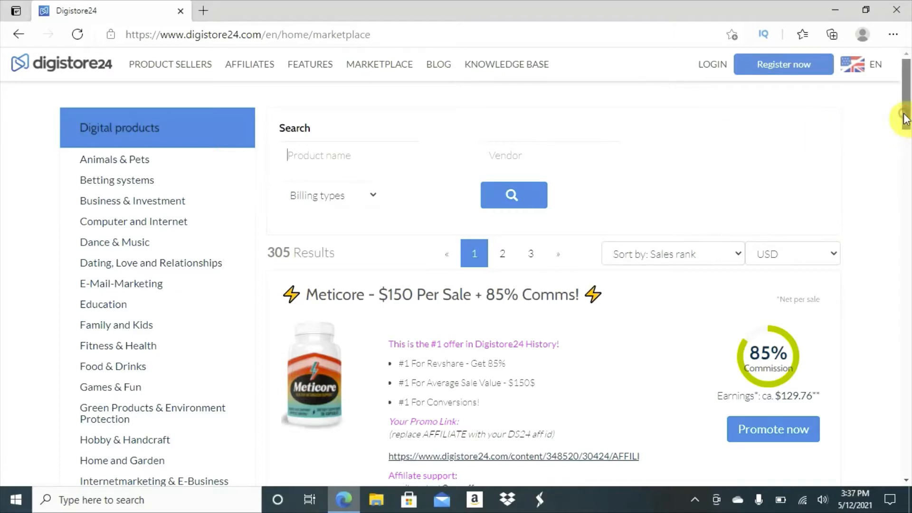
pyautogui.scroll(-3)
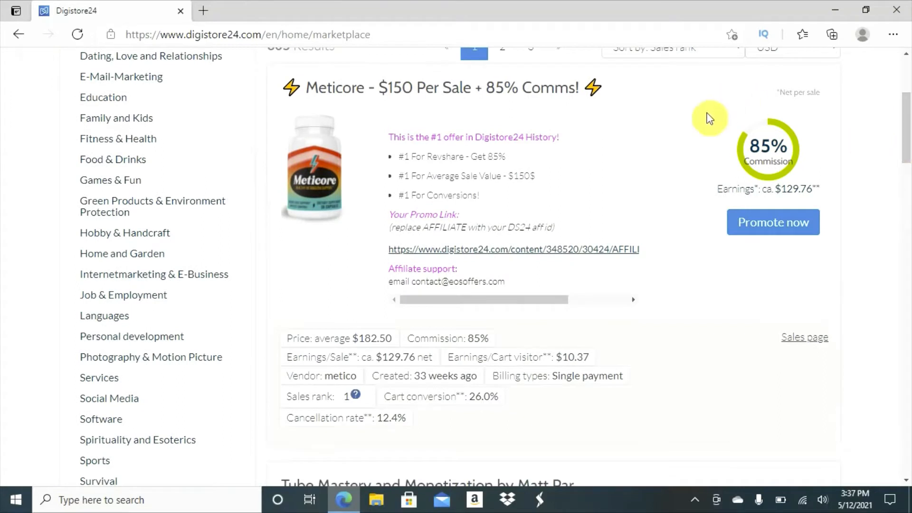
pyautogui.moveTo(875, 176)
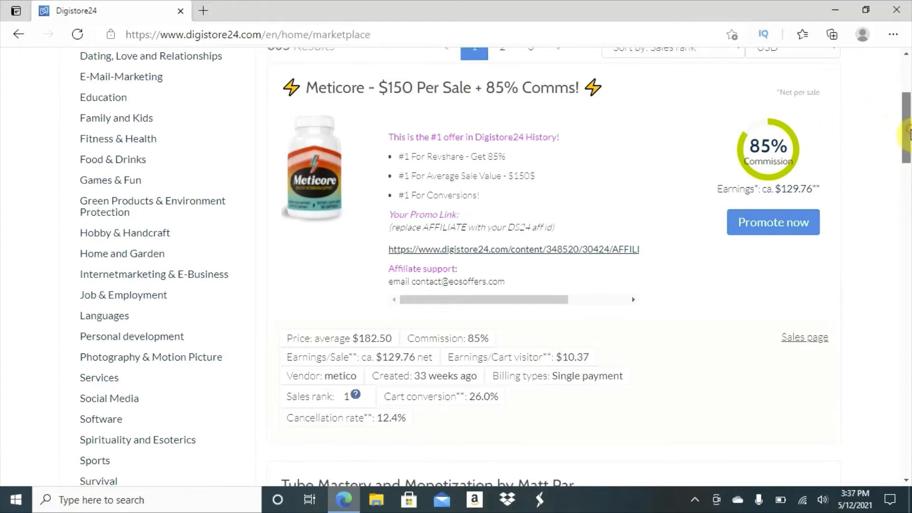
pyautogui.scroll(-3)
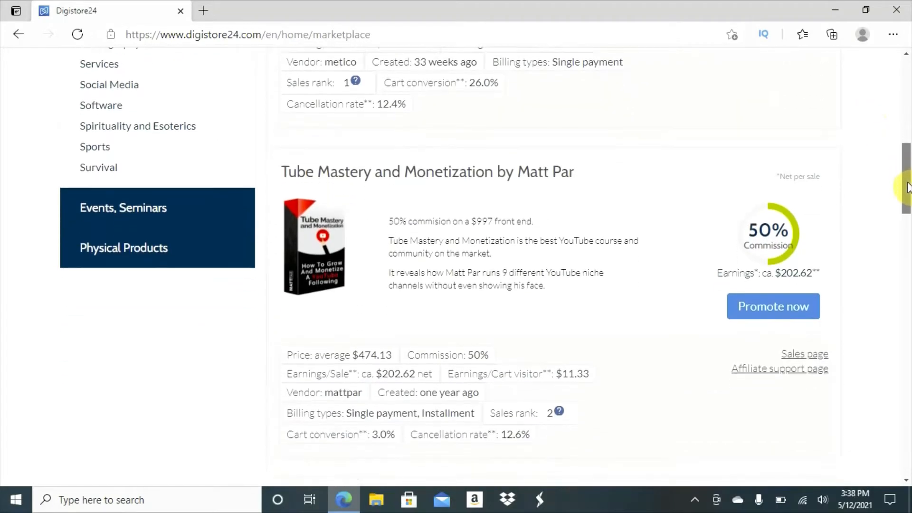
pyautogui.scroll(-3)
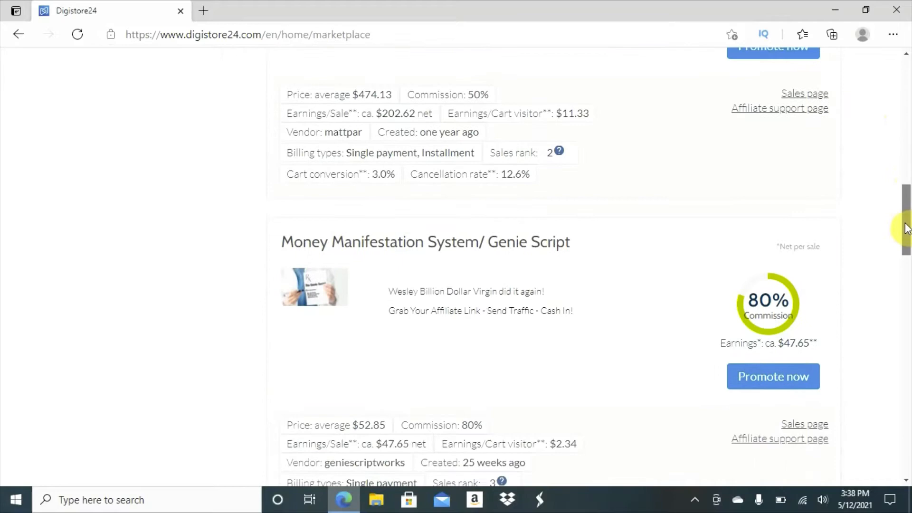
pyautogui.scroll(-3)
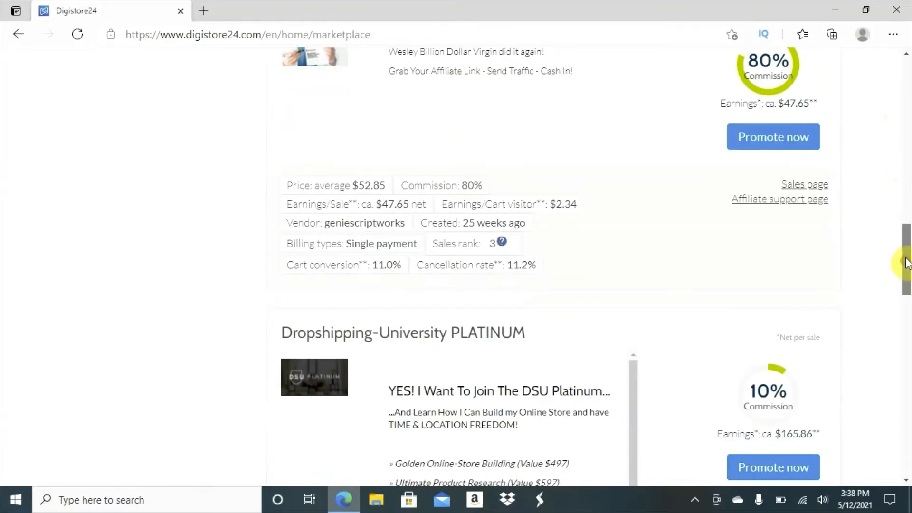
pyautogui.scroll(-3)
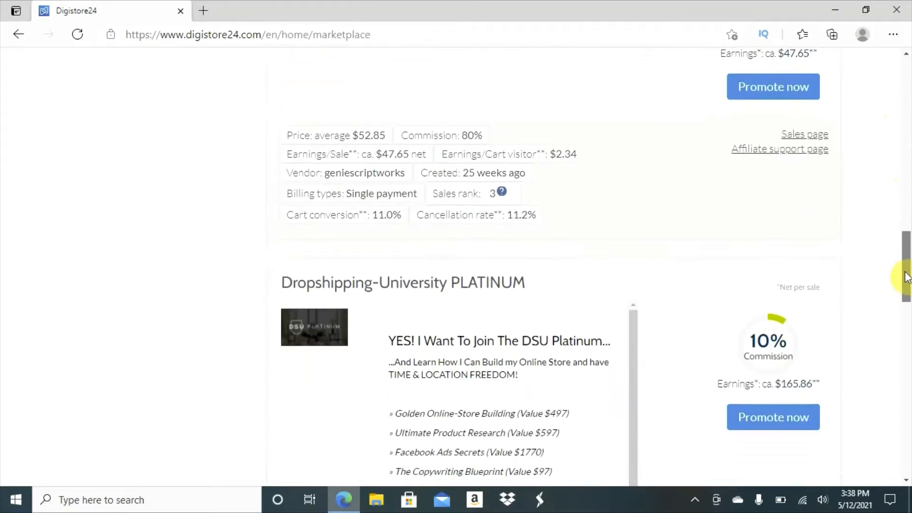
pyautogui.scroll(3)
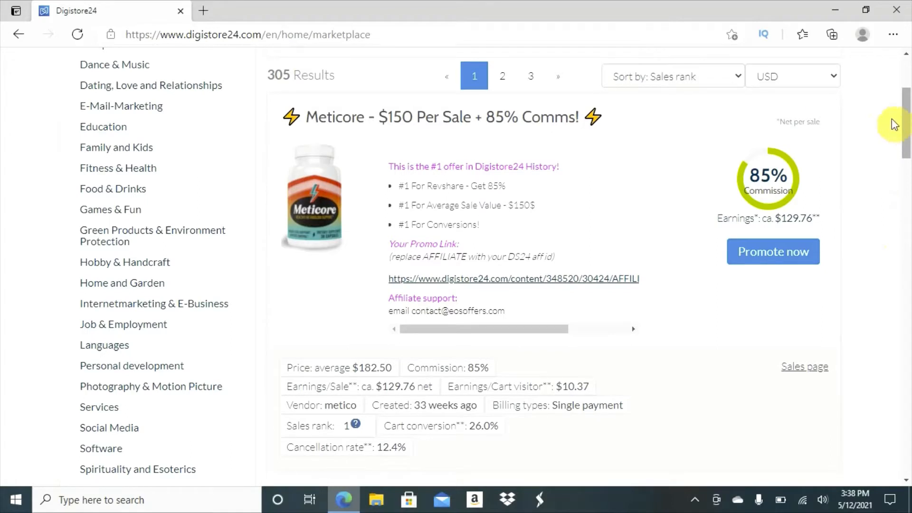
pyautogui.moveTo(704, 183)
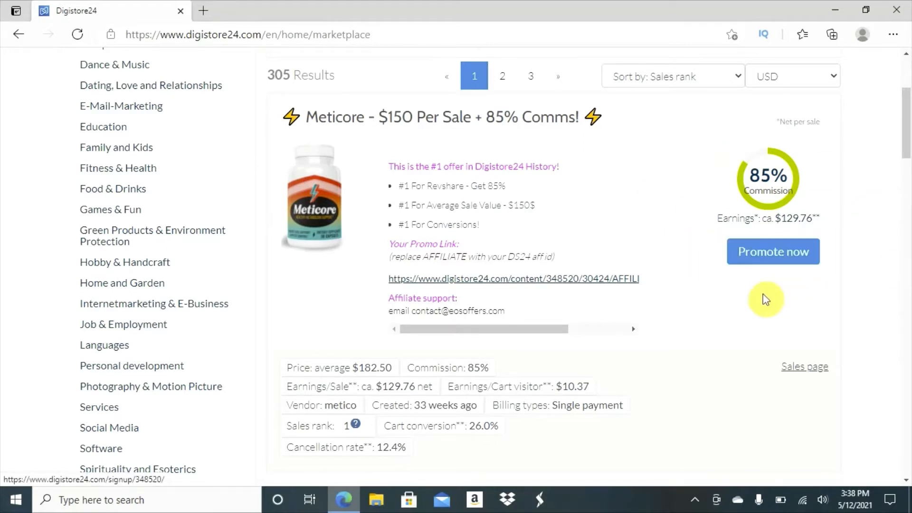
pyautogui.moveTo(772, 251)
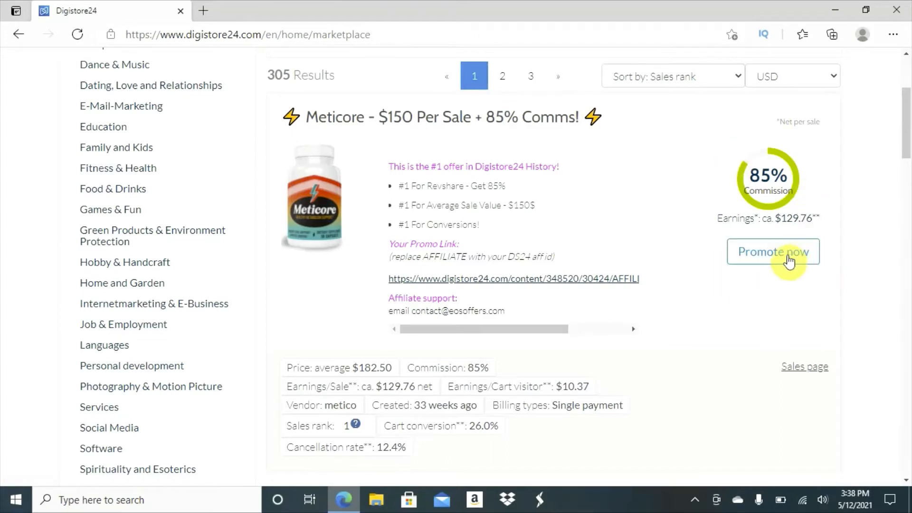
pyautogui.click(772, 251)
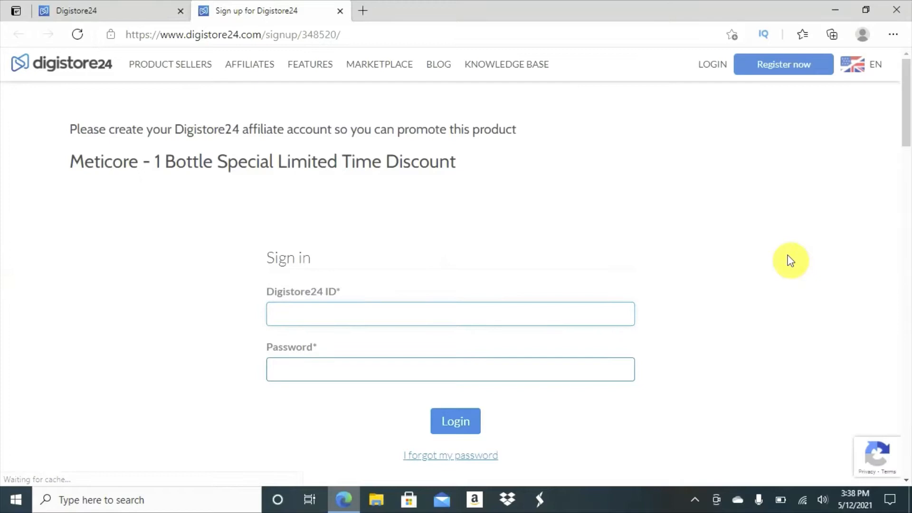
pyautogui.moveTo(340, 28)
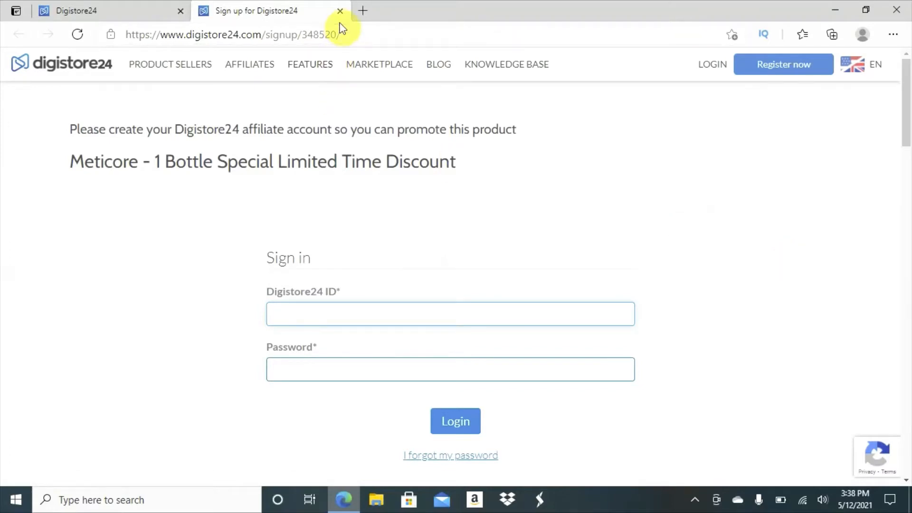
pyautogui.click(340, 10)
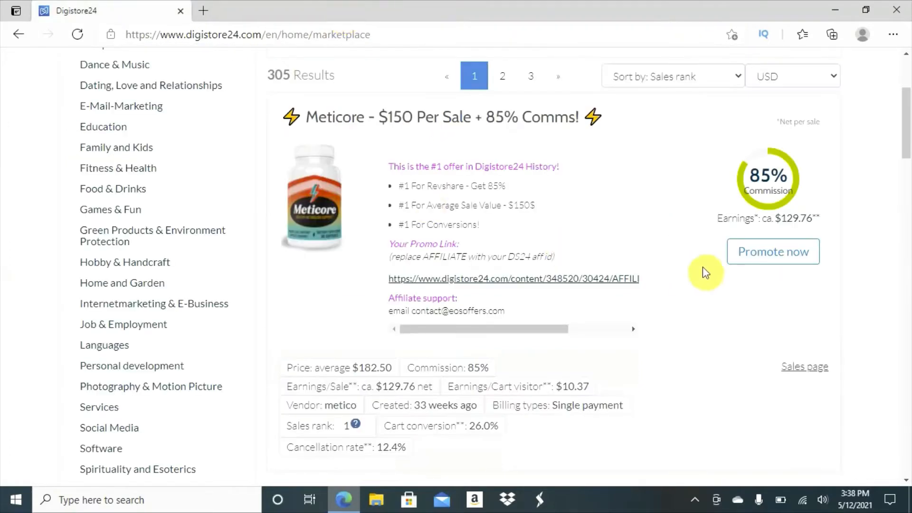
pyautogui.moveTo(708, 281)
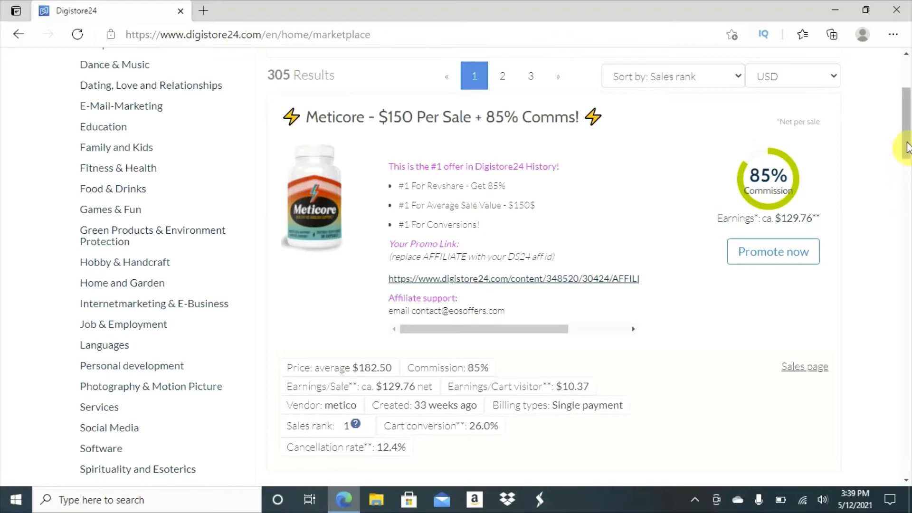
pyautogui.scroll(-3)
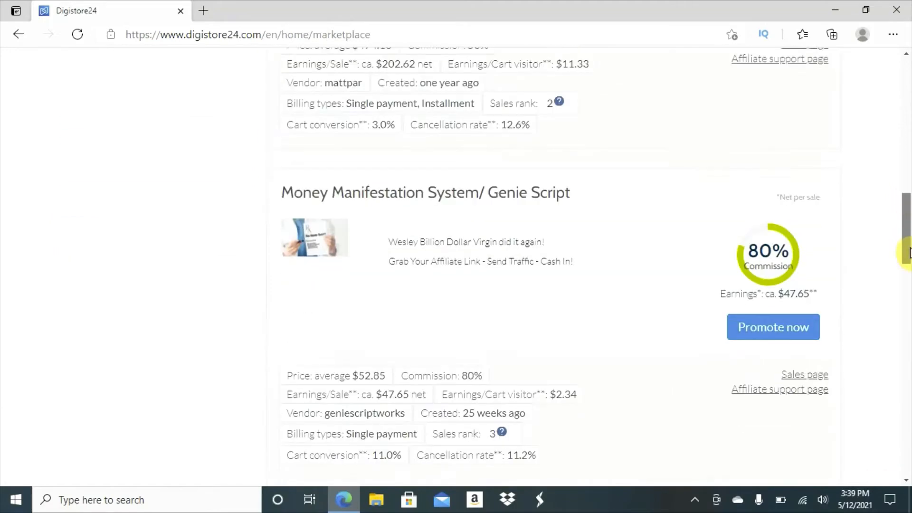
pyautogui.scroll(-3)
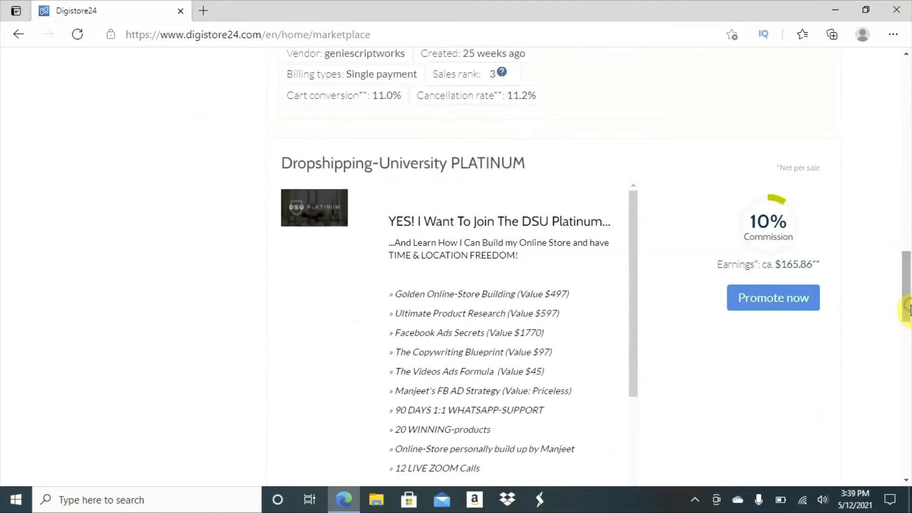
pyautogui.scroll(3)
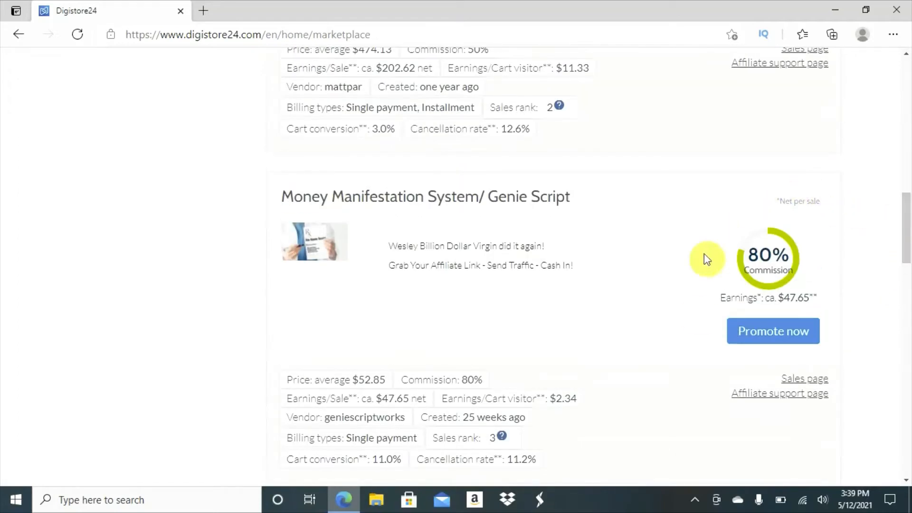
pyautogui.moveTo(862, 340)
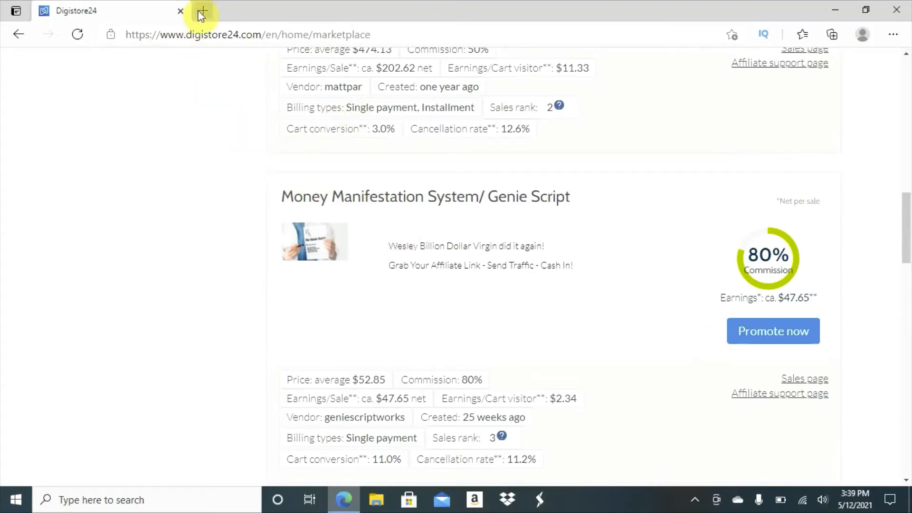
# - Search Bing for 'facebook' in a new tab and reach the Facebook home feed
pyautogui.click(201, 10)
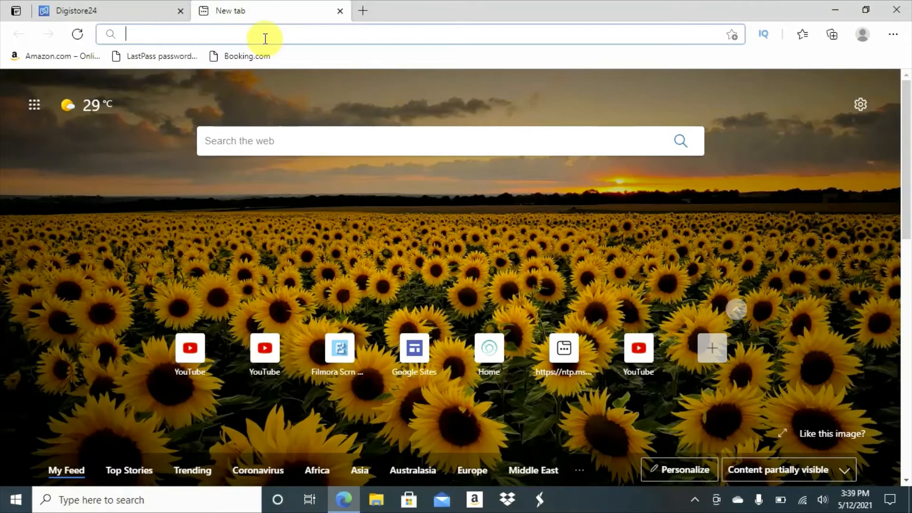
pyautogui.write('facebook&cvid=8937d7d54b9d4801a150c0c37e36ffd0&aqs=edge.0.69i59l2j69i60l2j69i57...')
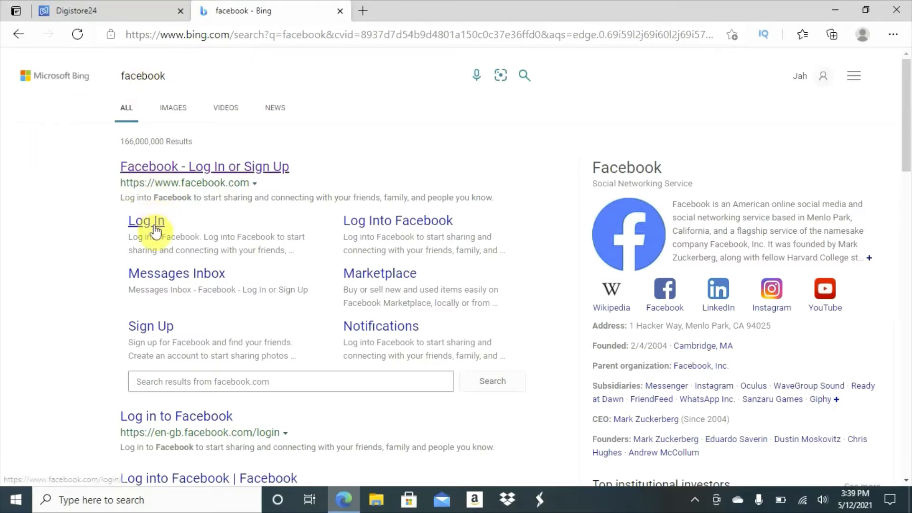
pyautogui.click(146, 220)
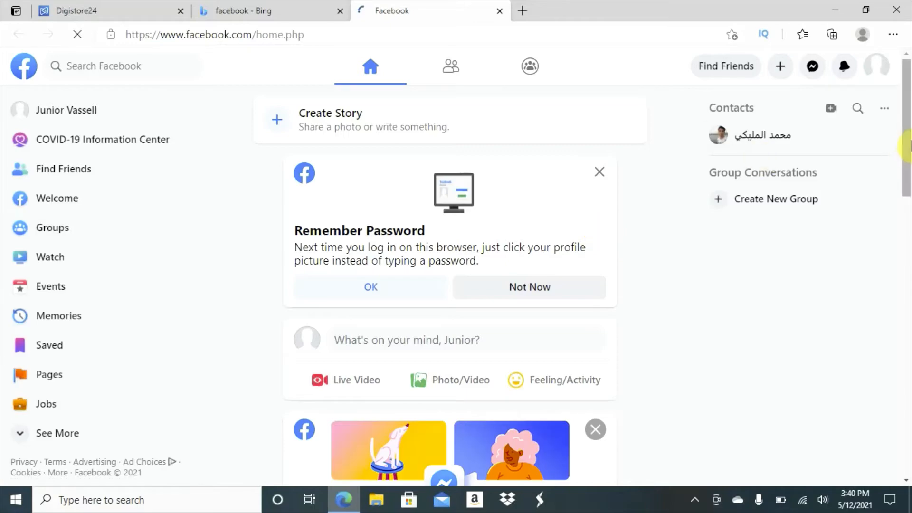
# - Visit the Groups section briefly, then return to the Facebook home news feed
pyautogui.scroll(-3)
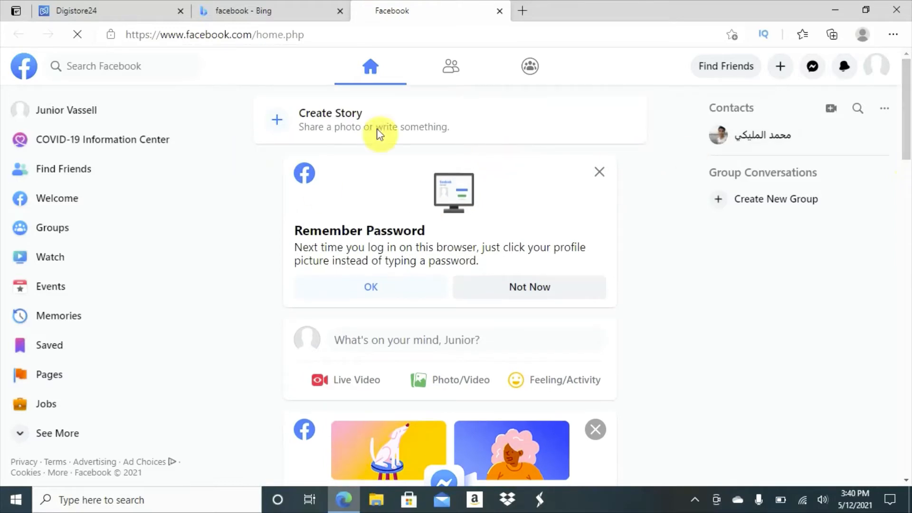
pyautogui.moveTo(65, 110)
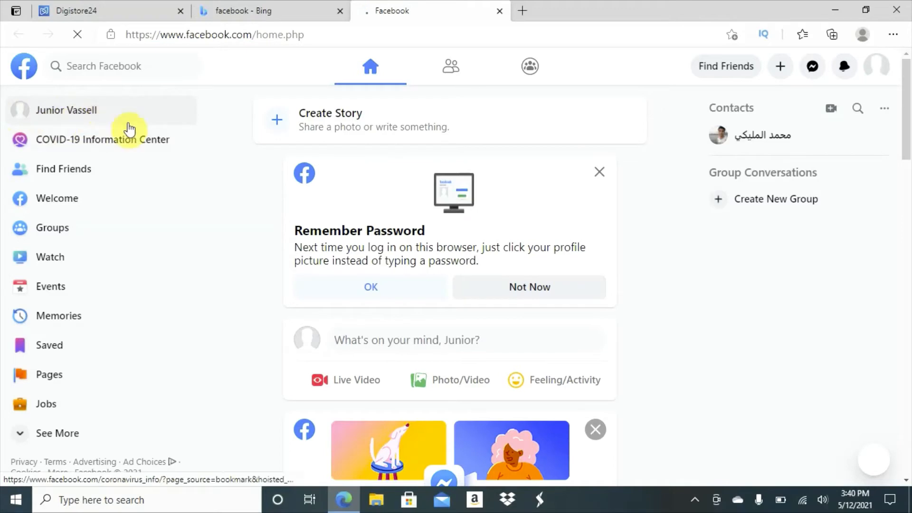
pyautogui.moveTo(889, 156)
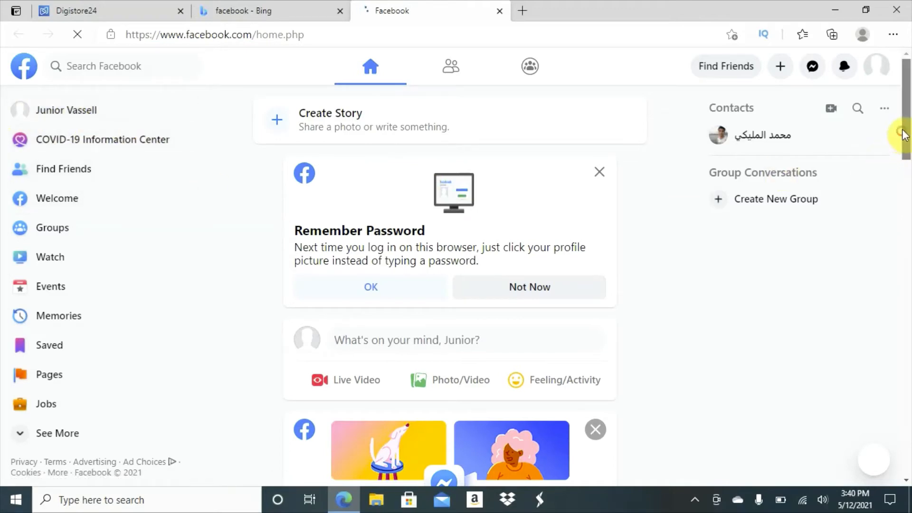
pyautogui.moveTo(450, 65)
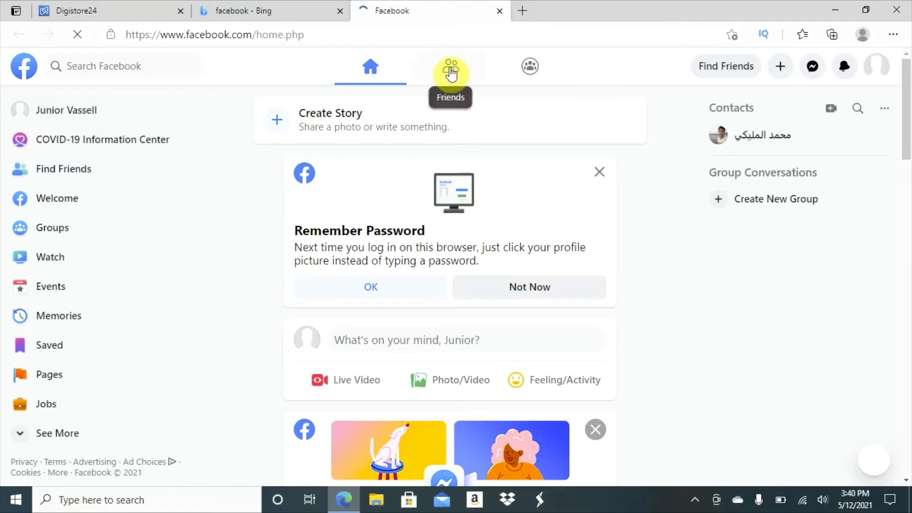
pyautogui.click(450, 66)
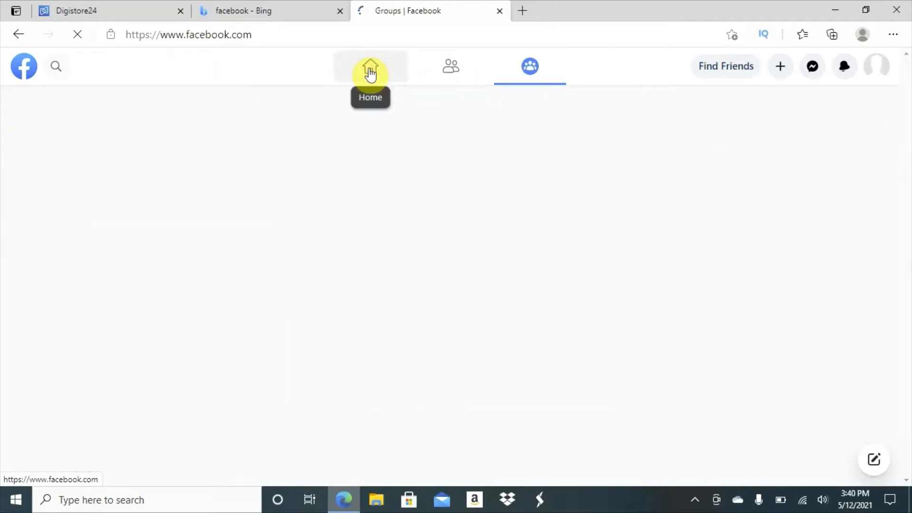
pyautogui.click(370, 65)
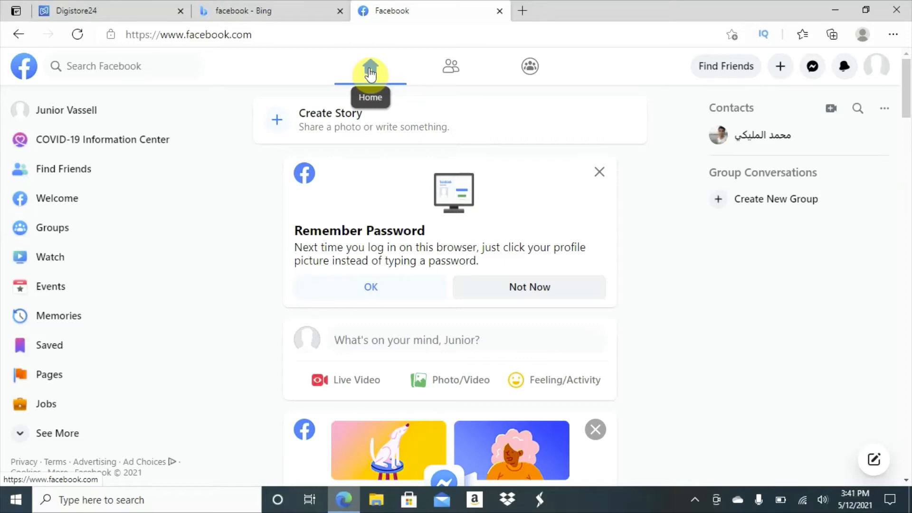
pyautogui.moveTo(298, 98)
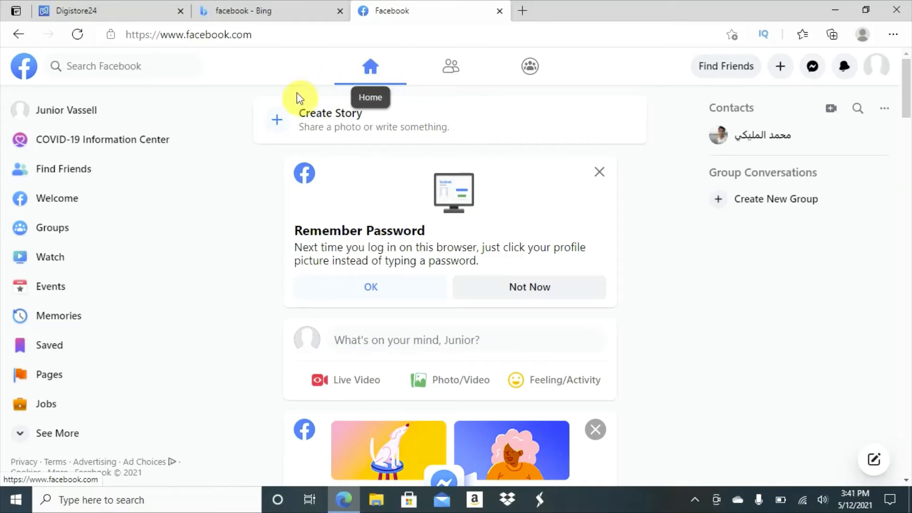
pyautogui.moveTo(88, 235)
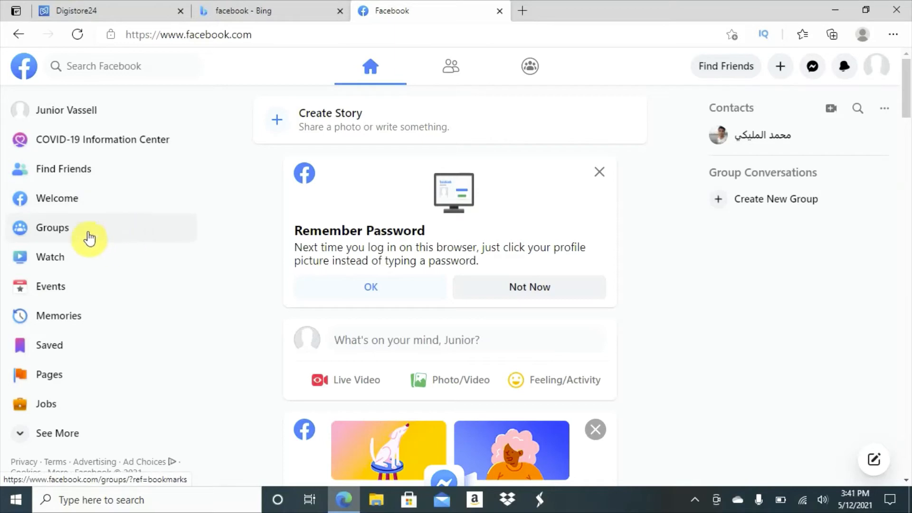
# - Reach the Groups Discover page and scroll down to Popular Near You
pyautogui.click(51, 227)
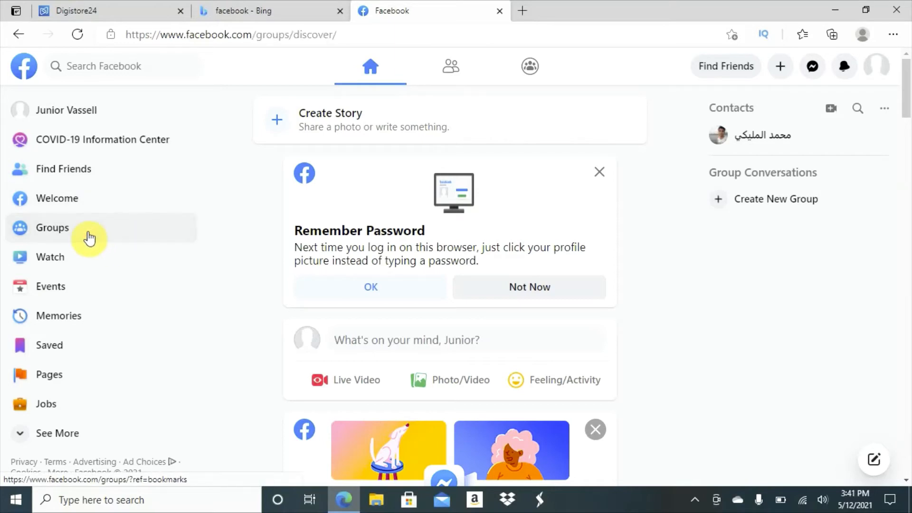
pyautogui.click(51, 227)
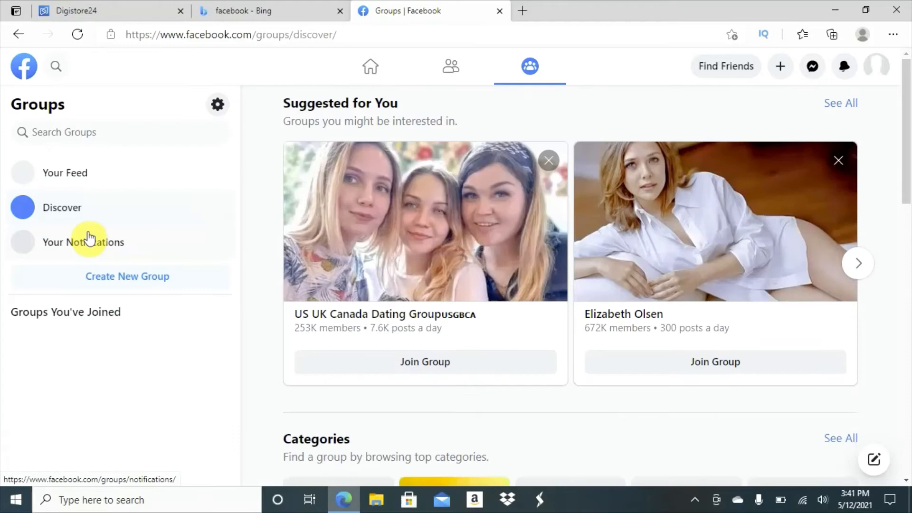
pyautogui.moveTo(619, 321)
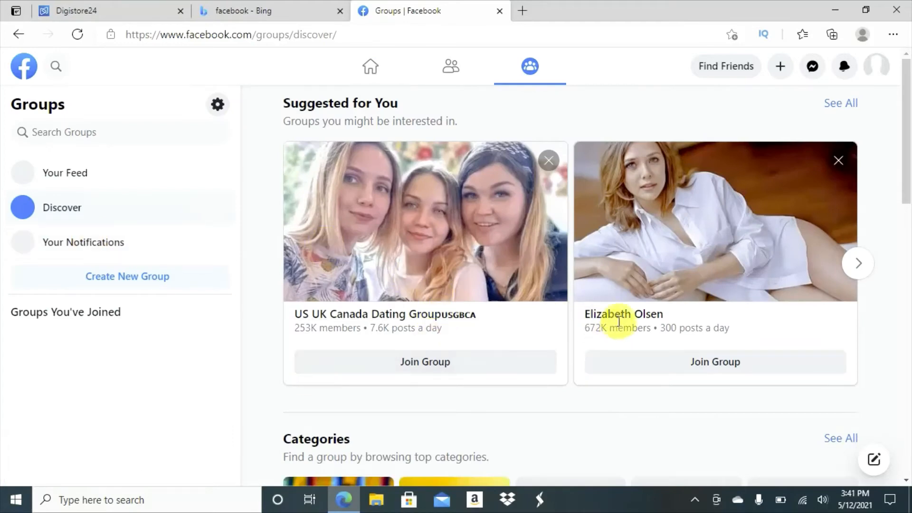
pyautogui.moveTo(497, 145)
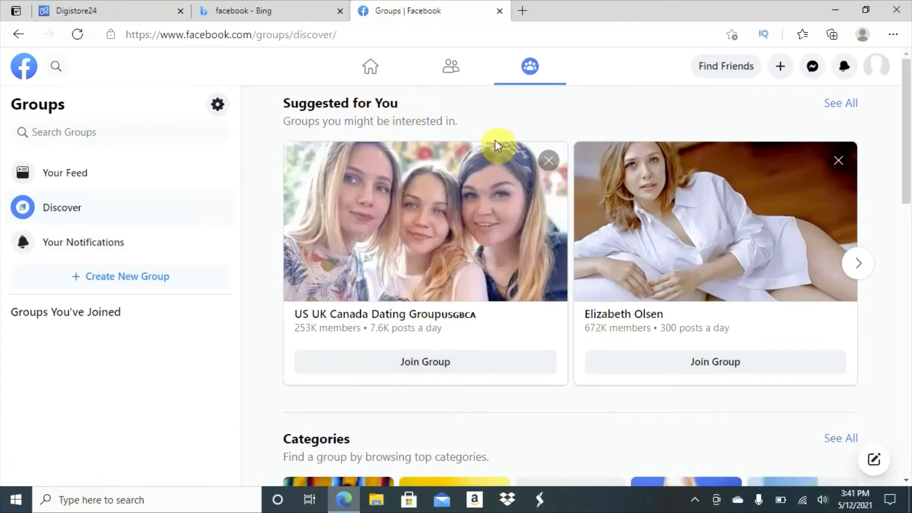
pyautogui.moveTo(654, 358)
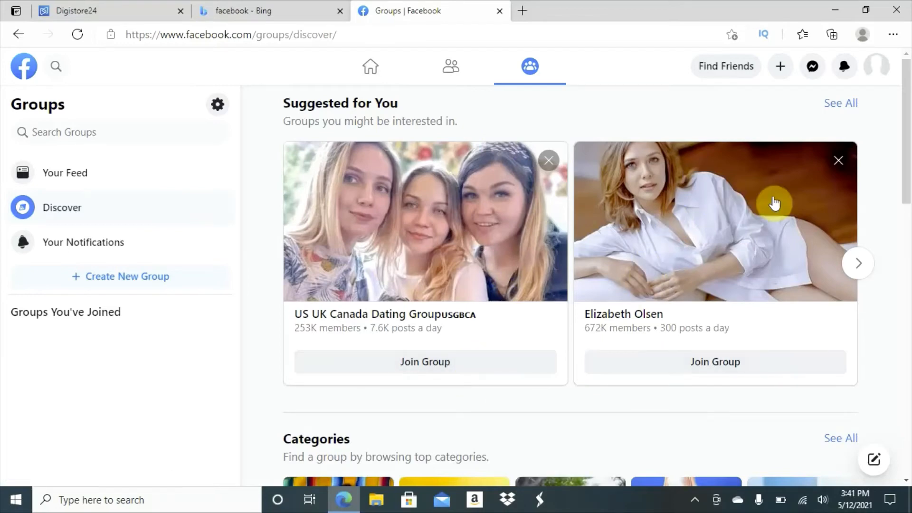
pyautogui.moveTo(775, 203)
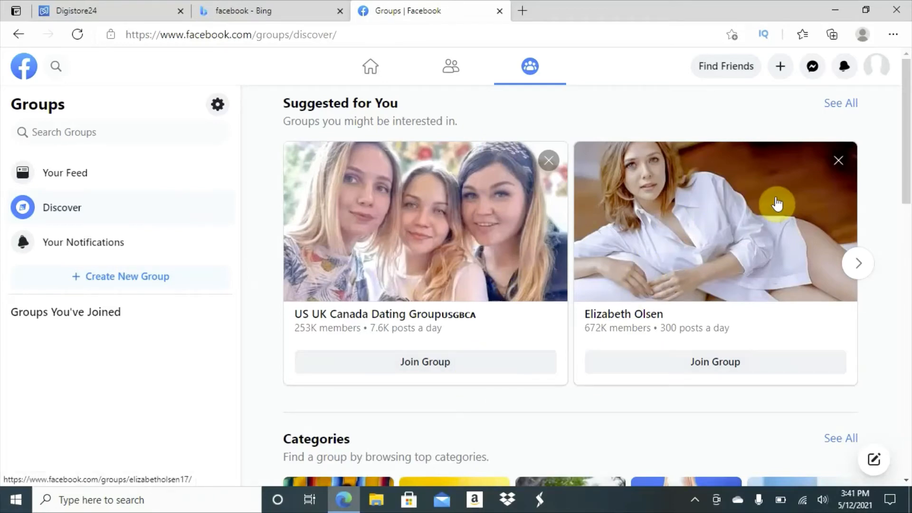
pyautogui.scroll(-3)
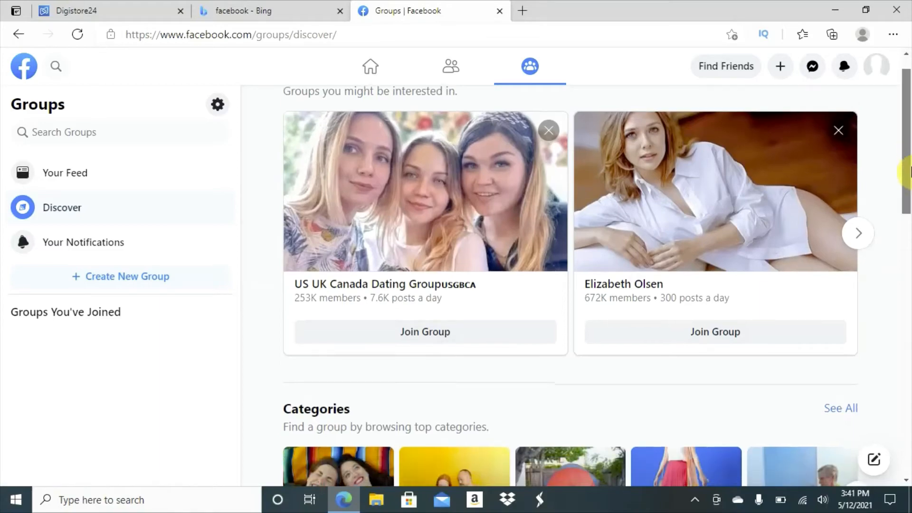
pyautogui.scroll(-3)
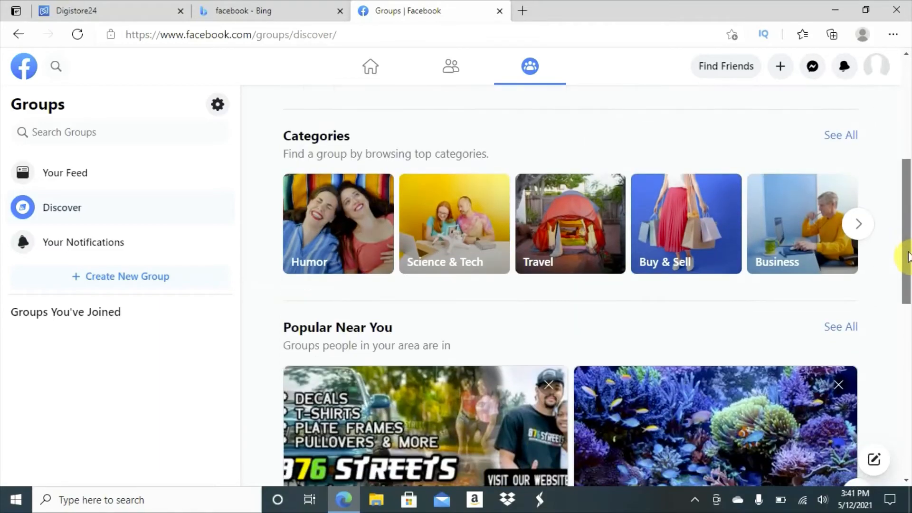
pyautogui.scroll(-3)
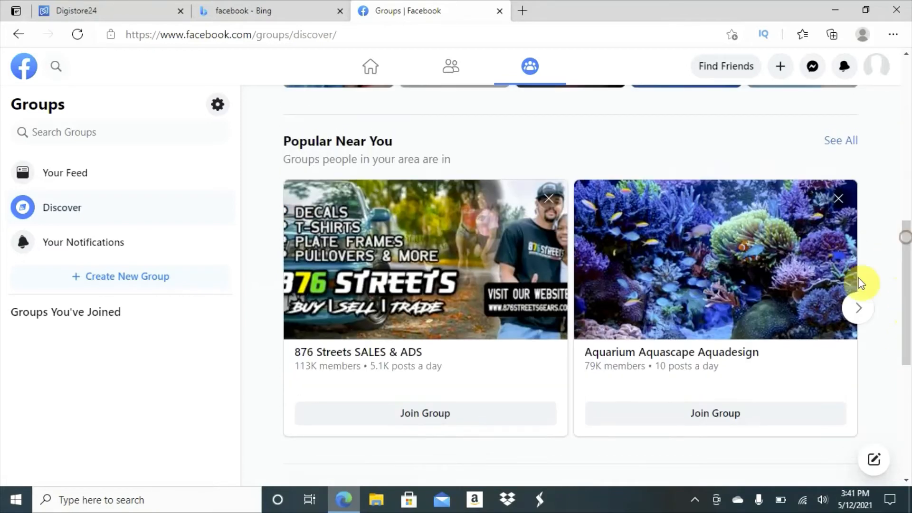
# - Page through several sets of groups popular nearby
pyautogui.click(857, 308)
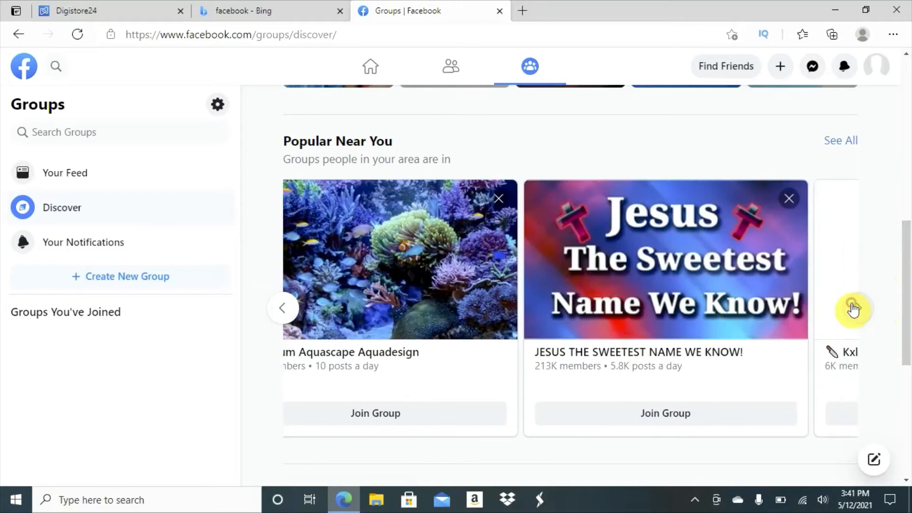
pyautogui.click(856, 307)
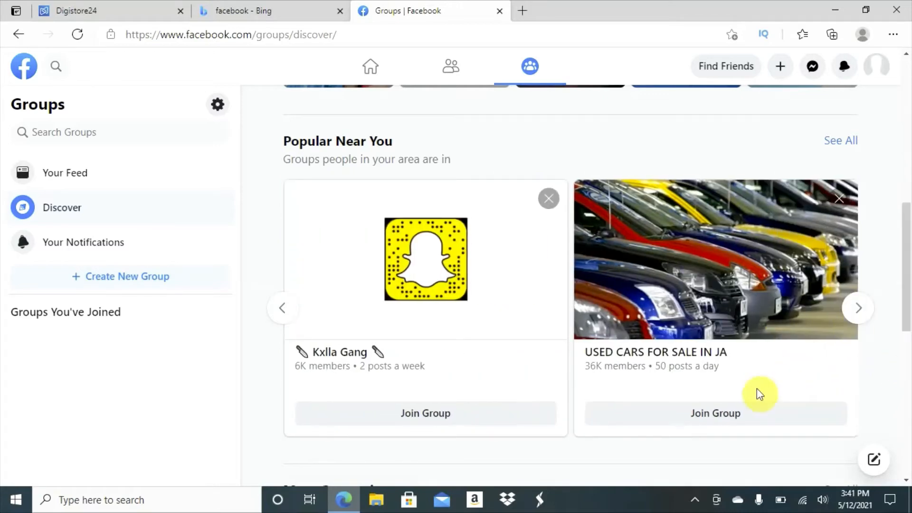
pyautogui.moveTo(857, 311)
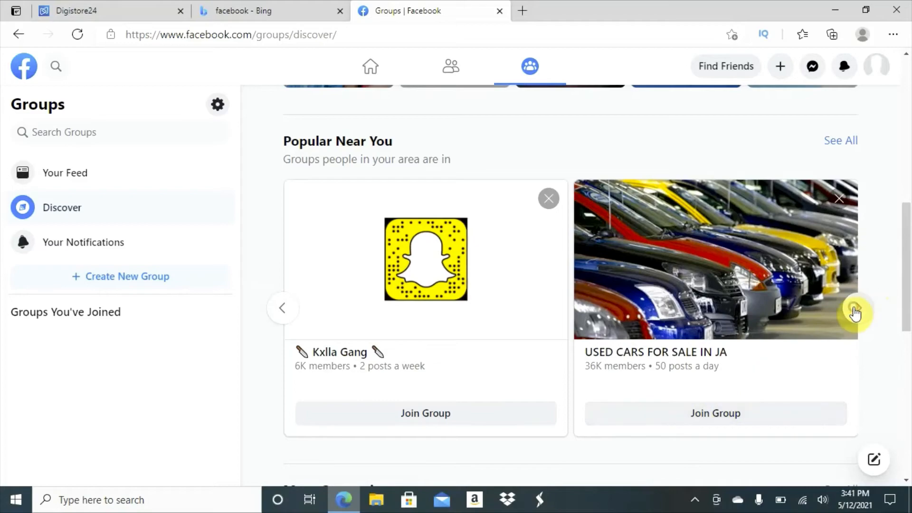
pyautogui.click(863, 312)
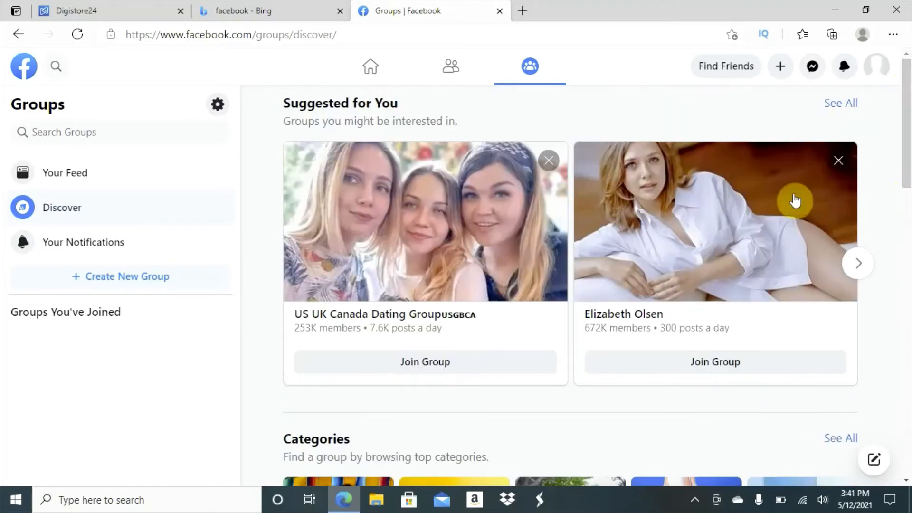
pyautogui.moveTo(853, 265)
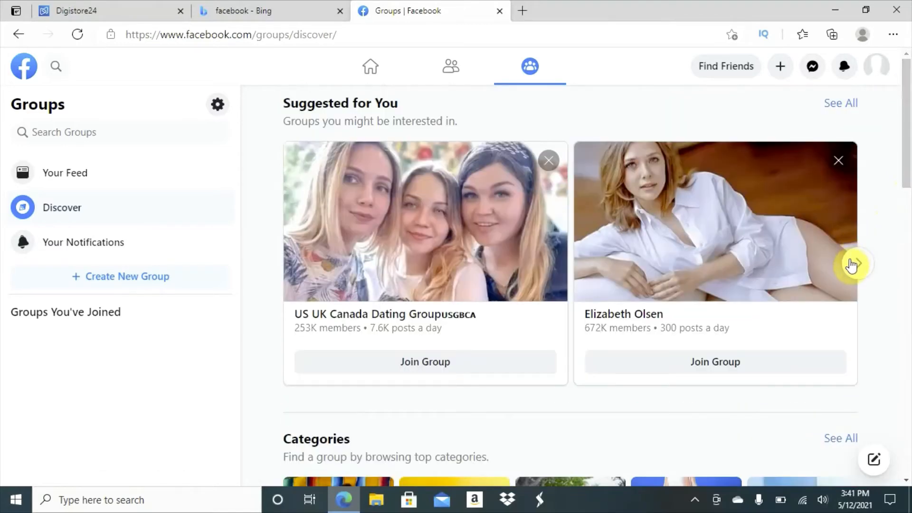
# - Advance the Suggested for You carousel to Moments of love and My India
pyautogui.click(853, 265)
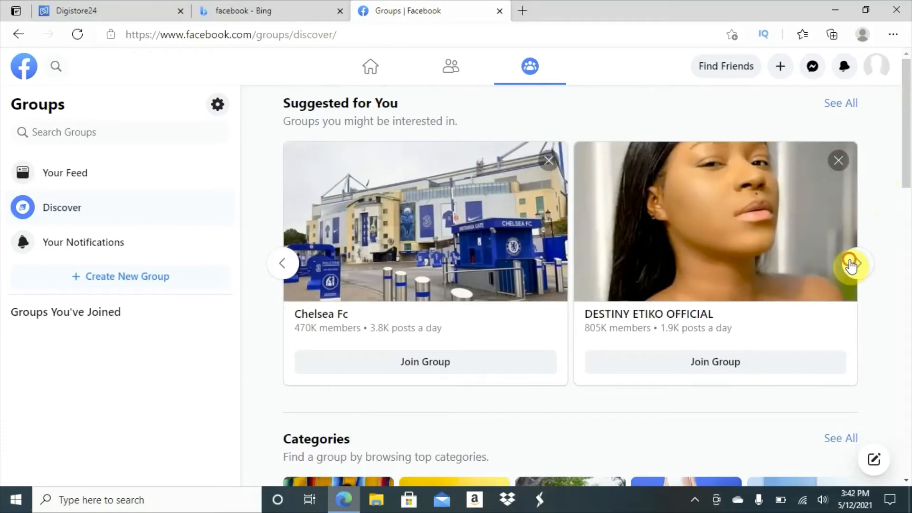
pyautogui.click(853, 263)
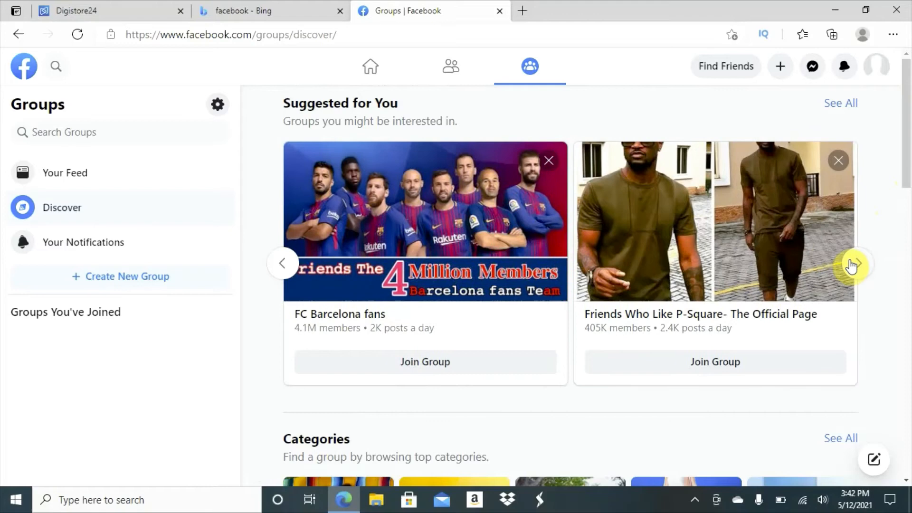
pyautogui.click(851, 263)
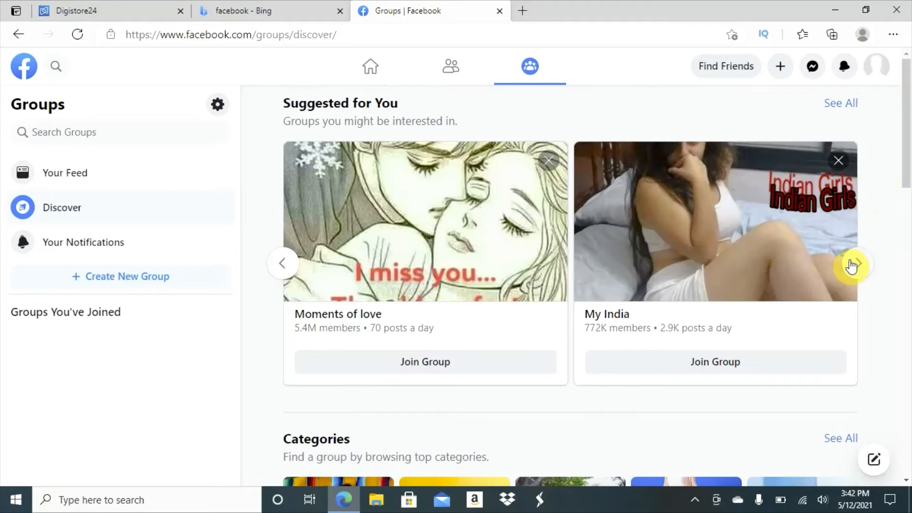
pyautogui.moveTo(320, 323)
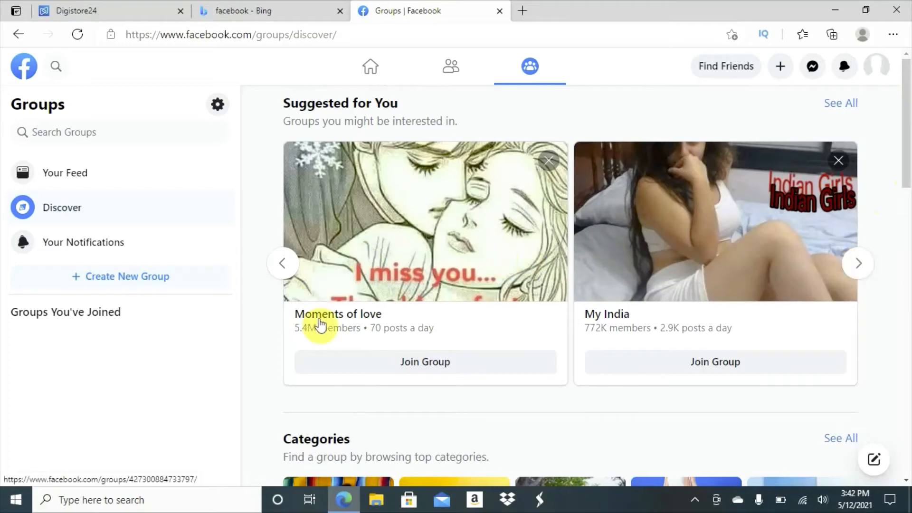
pyautogui.moveTo(297, 340)
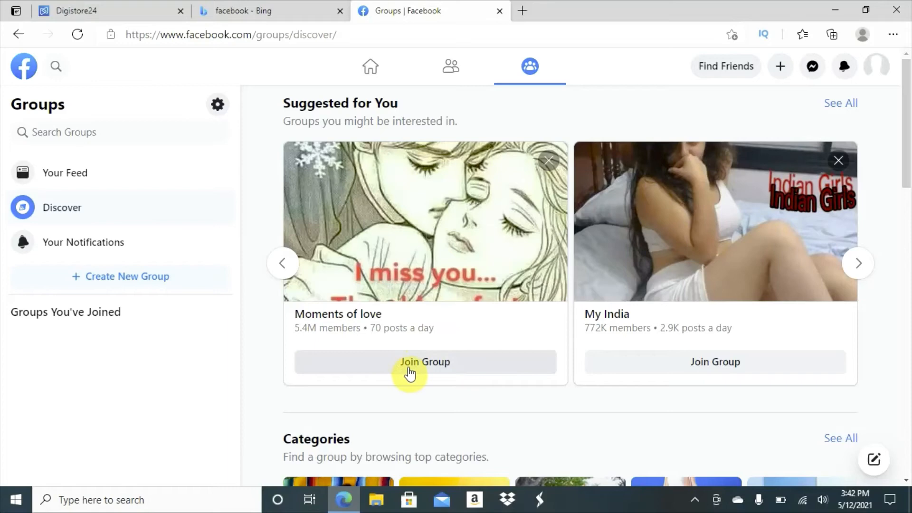
# - Request to join Moments of love and exit its membership questions unanswered
pyautogui.click(424, 362)
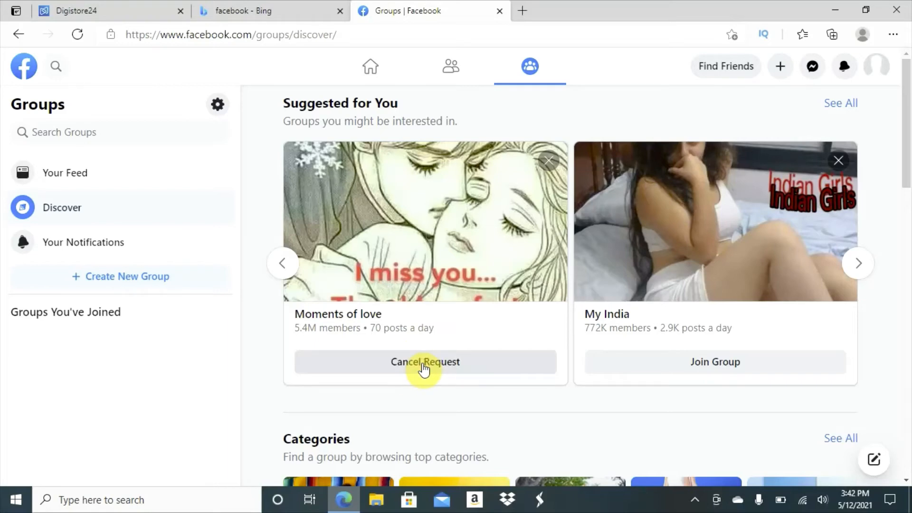
pyautogui.click(424, 362)
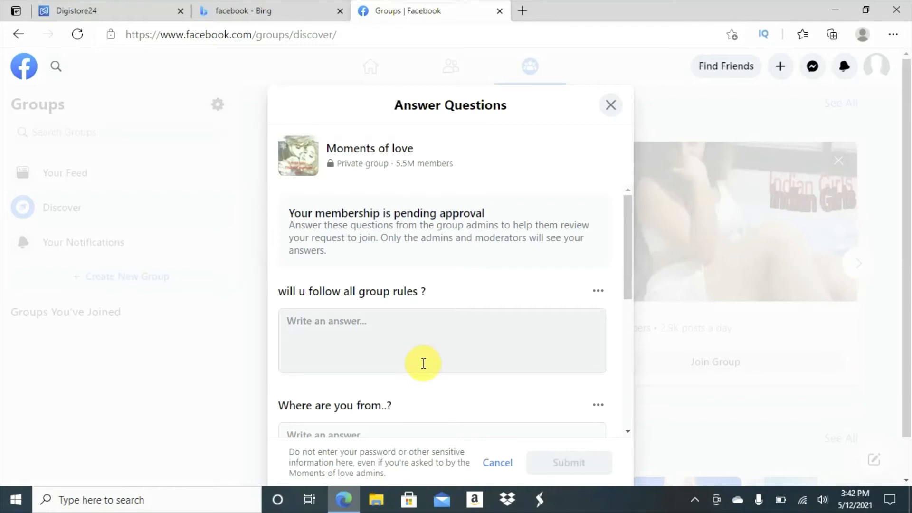
pyautogui.moveTo(631, 124)
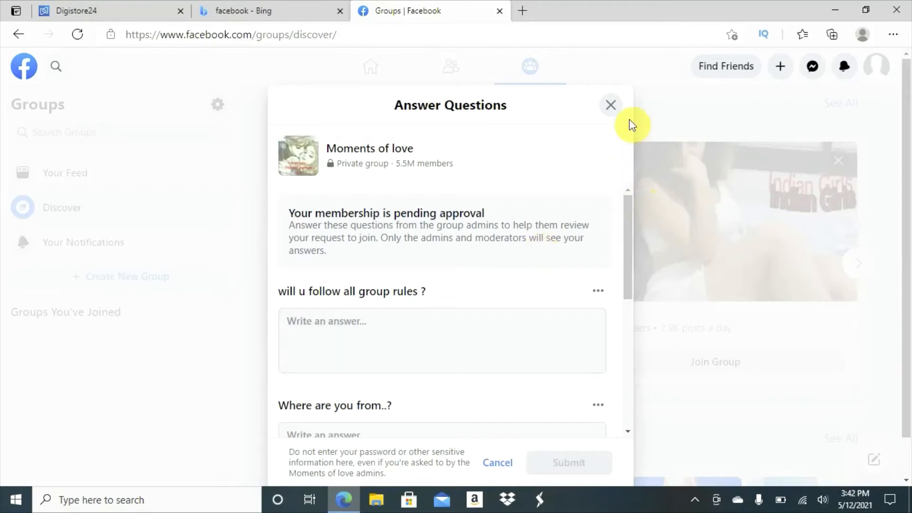
pyautogui.click(610, 106)
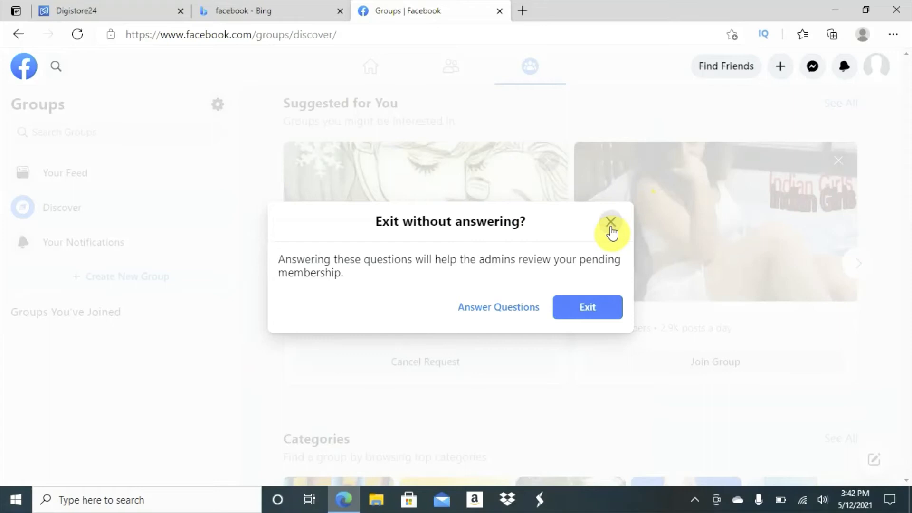
pyautogui.click(611, 223)
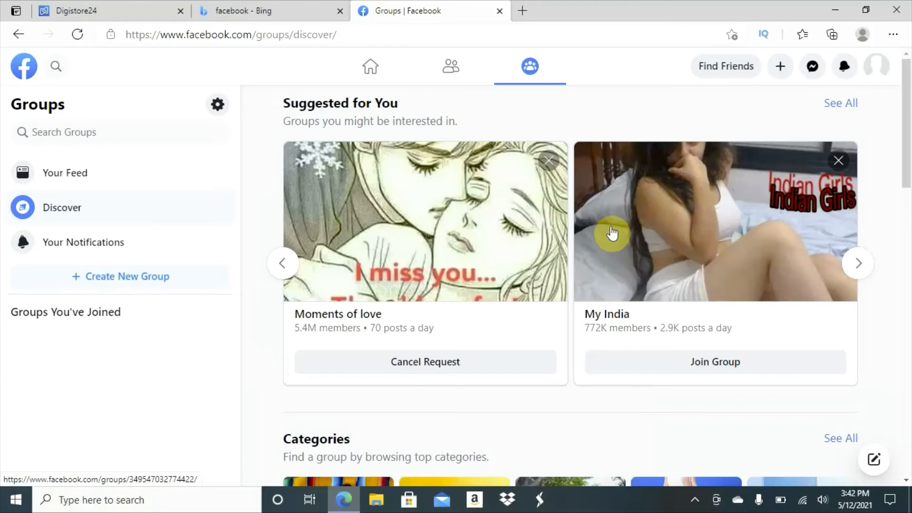
pyautogui.moveTo(413, 181)
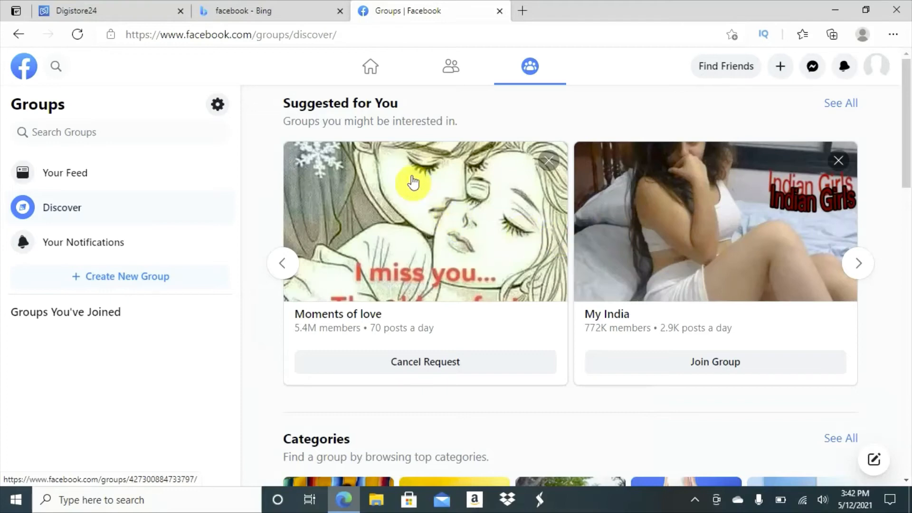
pyautogui.moveTo(440, 101)
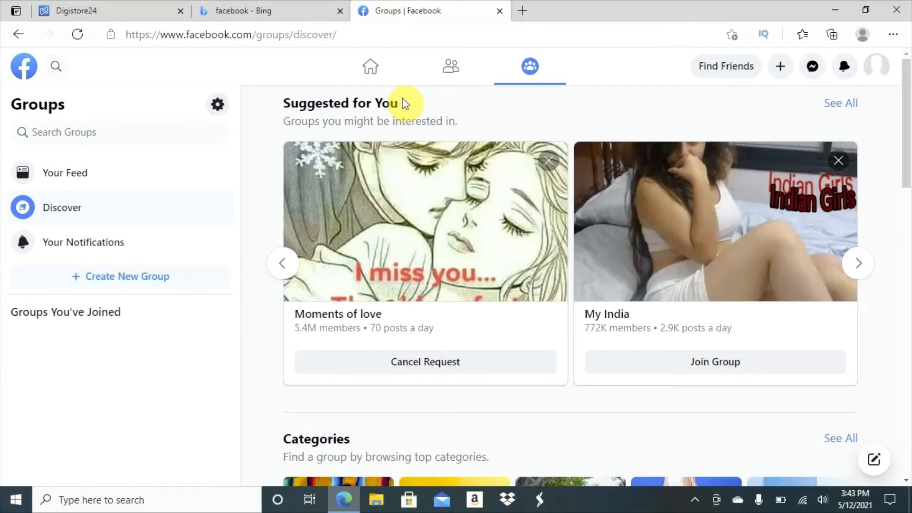
pyautogui.moveTo(583, 71)
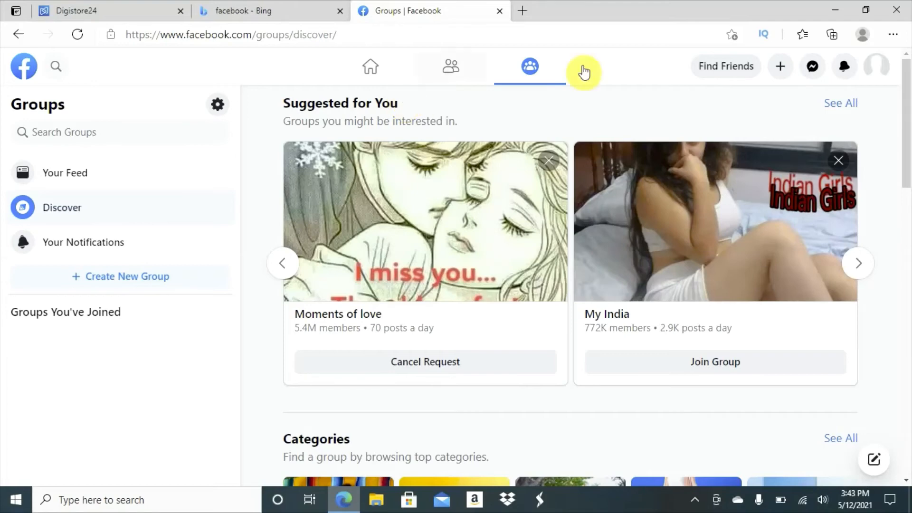
pyautogui.moveTo(812, 67)
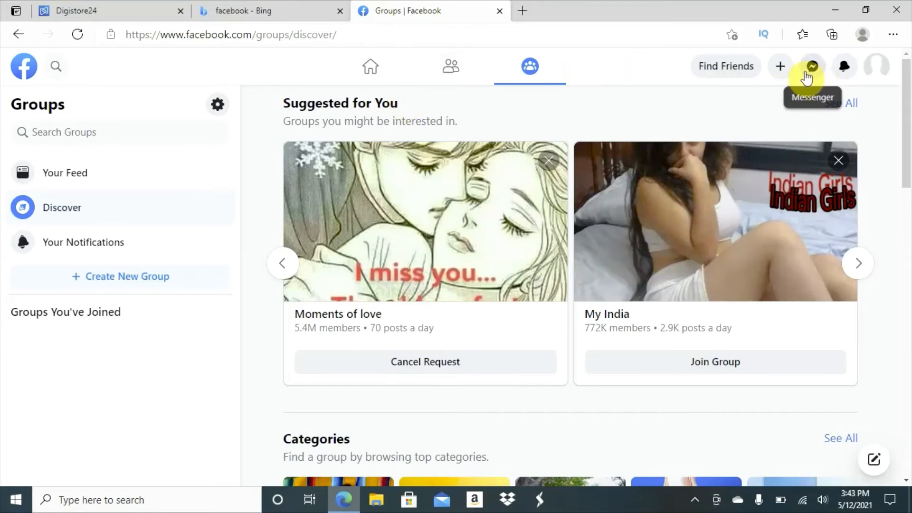
pyautogui.moveTo(599, 76)
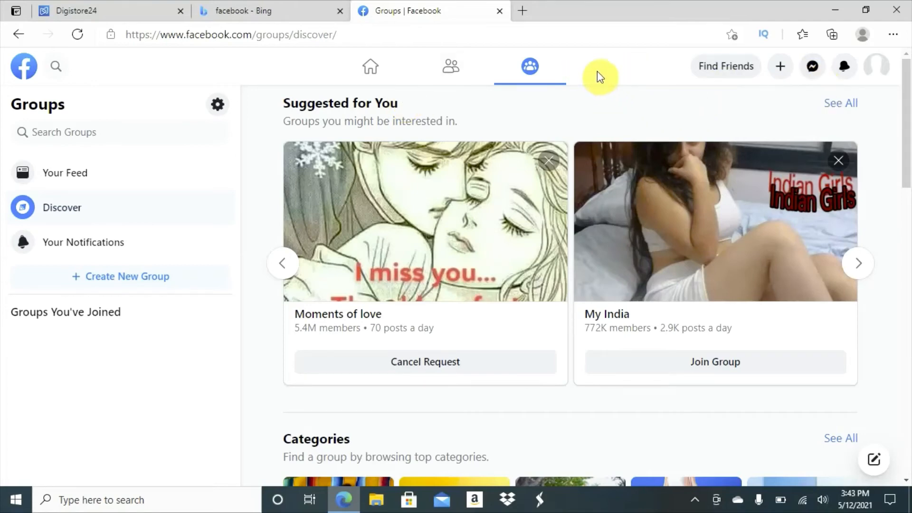
pyautogui.moveTo(522, 10)
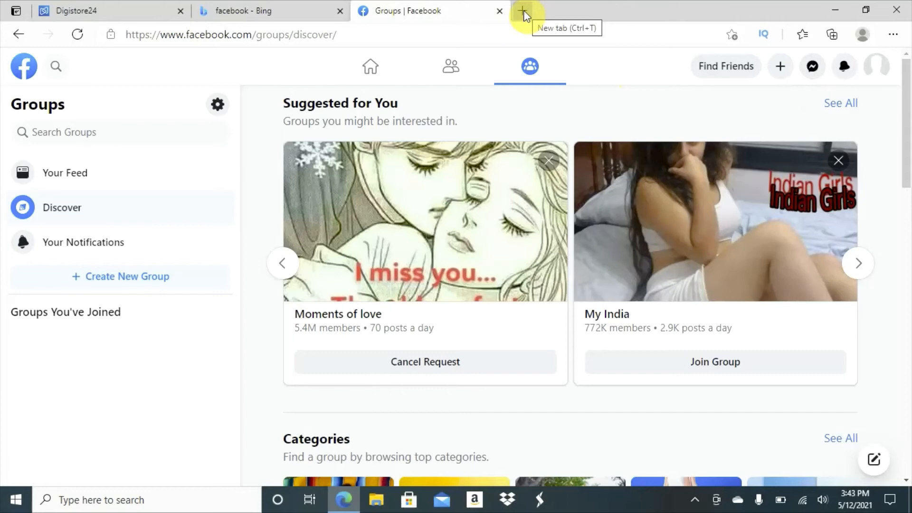
# - Start a fresh blank tab with the address bar ready for a new search
pyautogui.click(524, 10)
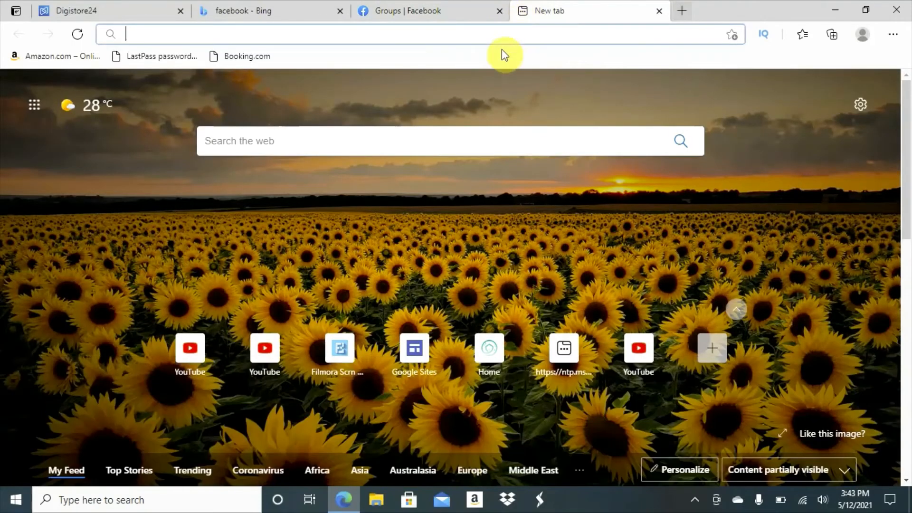
pyautogui.moveTo(423, 27)
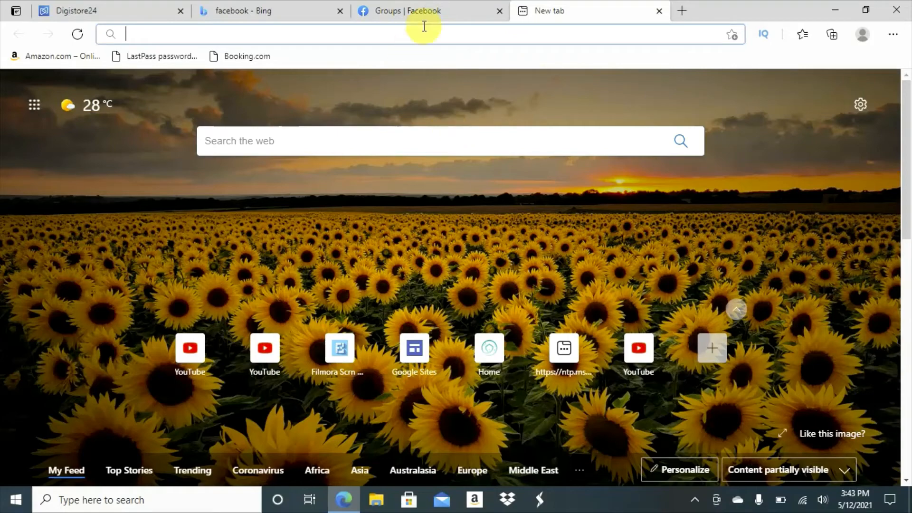
pyautogui.click(423, 35)
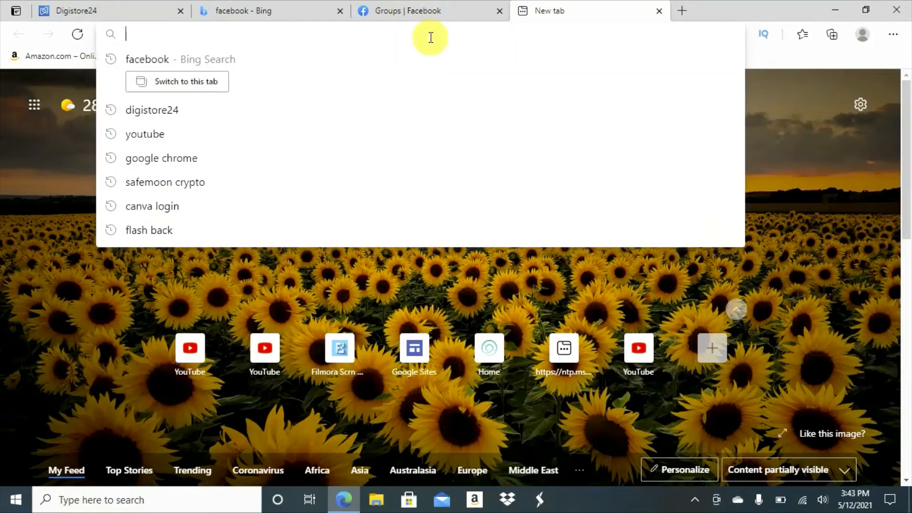
pyautogui.moveTo(177, 7)
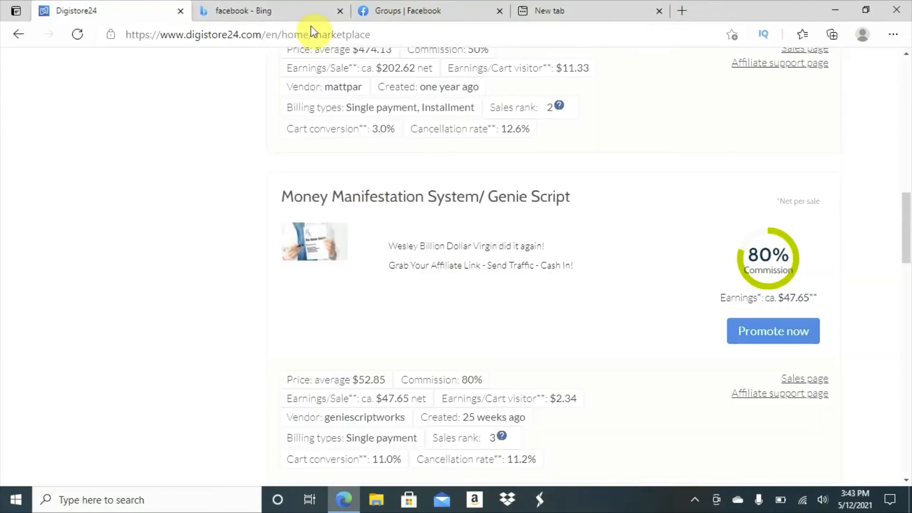
pyautogui.moveTo(839, 210)
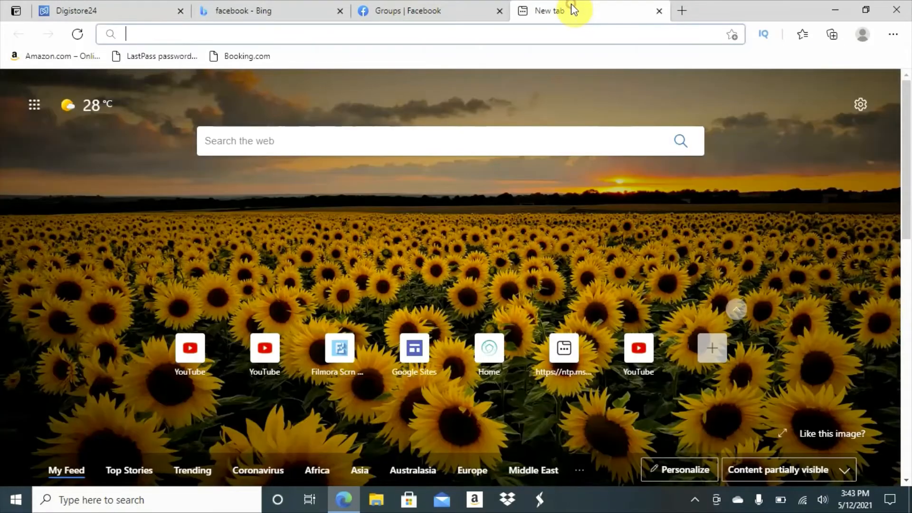
pyautogui.moveTo(283, 29)
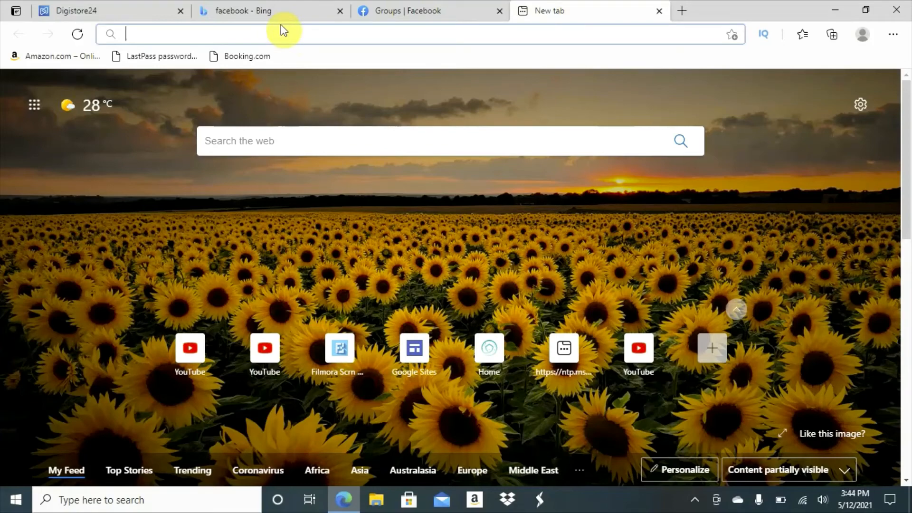
# - Search for 'bitly link shortener' and reach the official Bitly site
pyautogui.write('b')
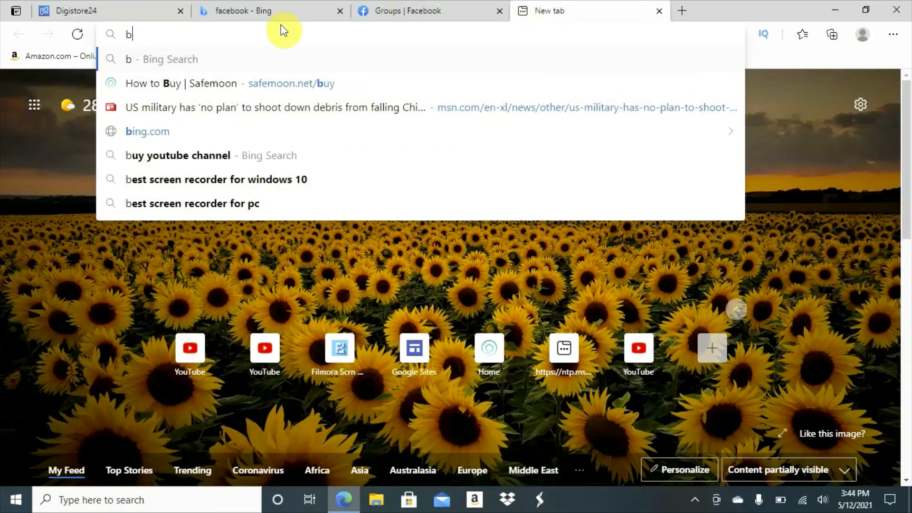
pyautogui.write('it')
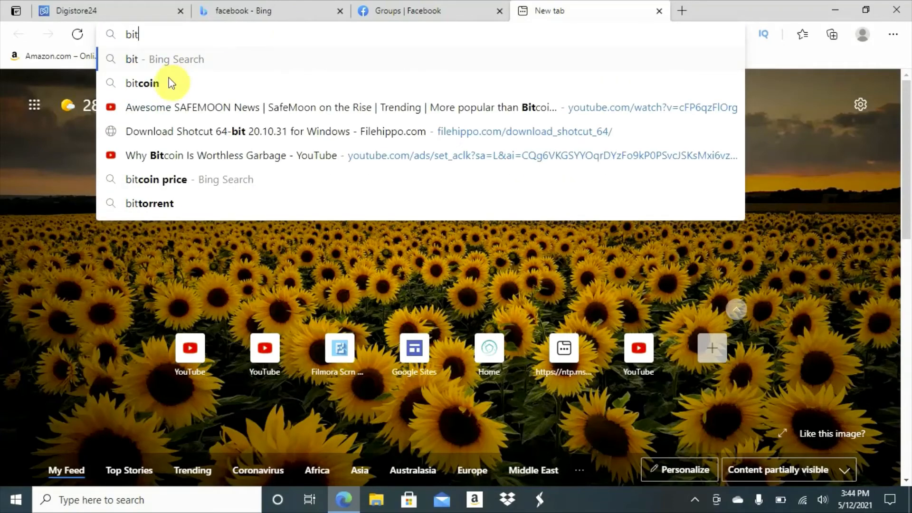
pyautogui.moveTo(180, 165)
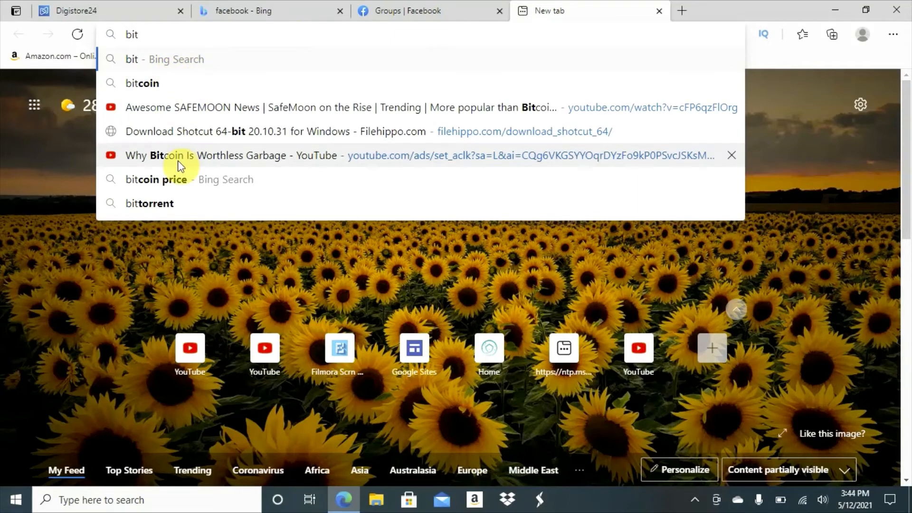
pyautogui.moveTo(195, 86)
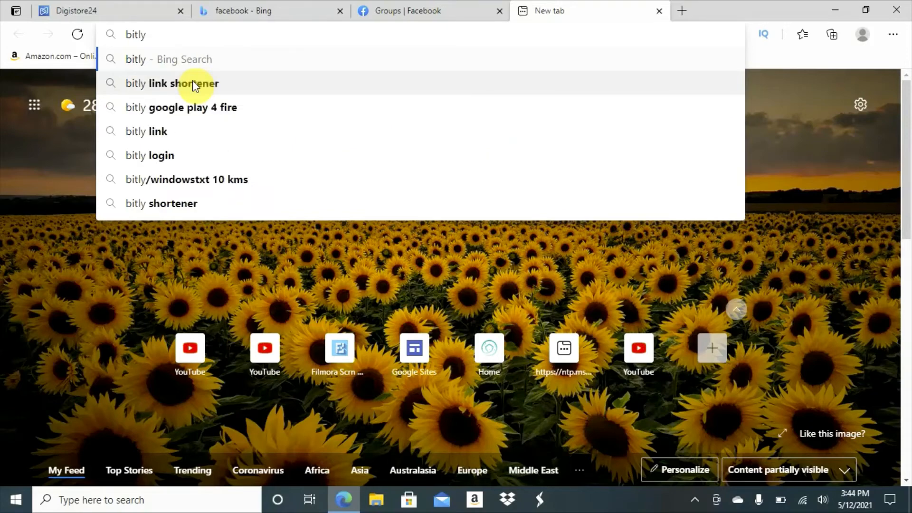
pyautogui.click(172, 83)
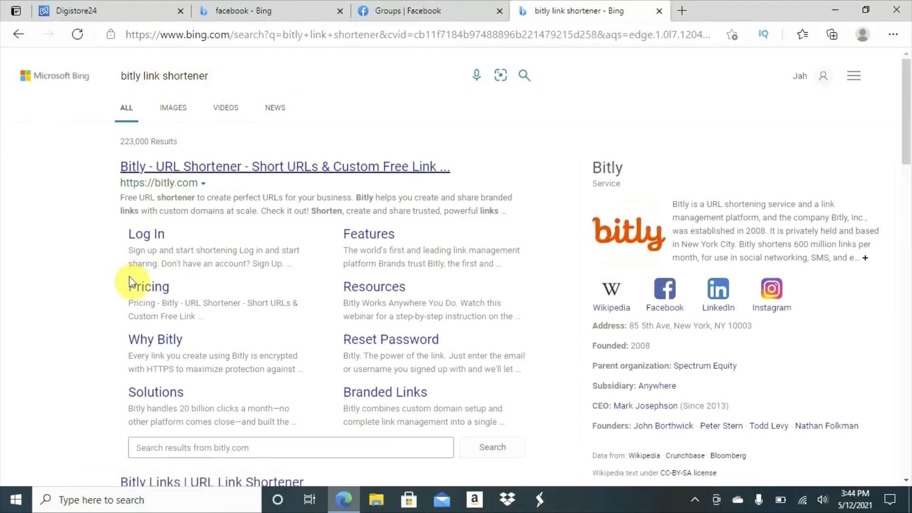
pyautogui.moveTo(208, 175)
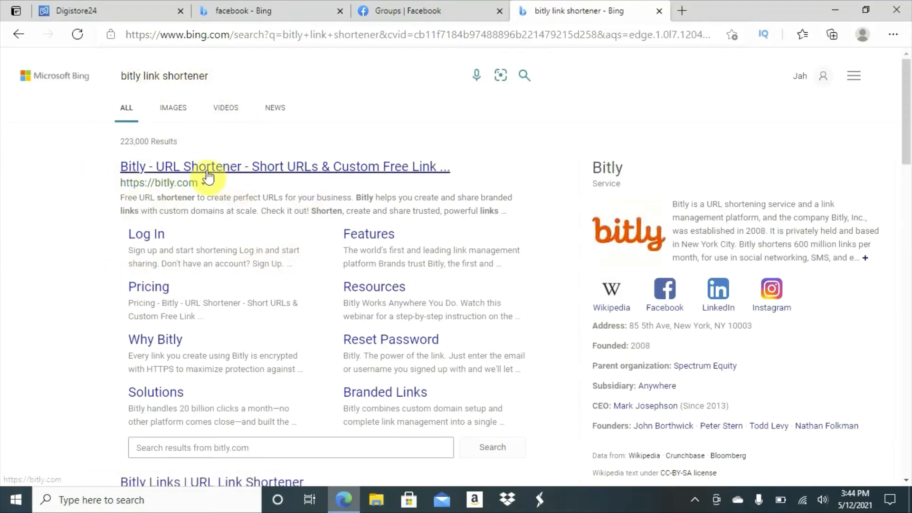
pyautogui.click(284, 166)
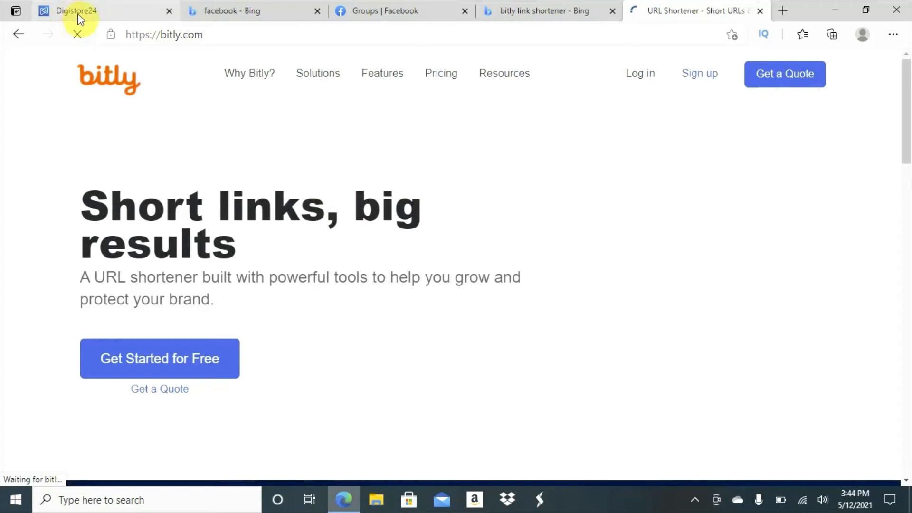
pyautogui.moveTo(293, 153)
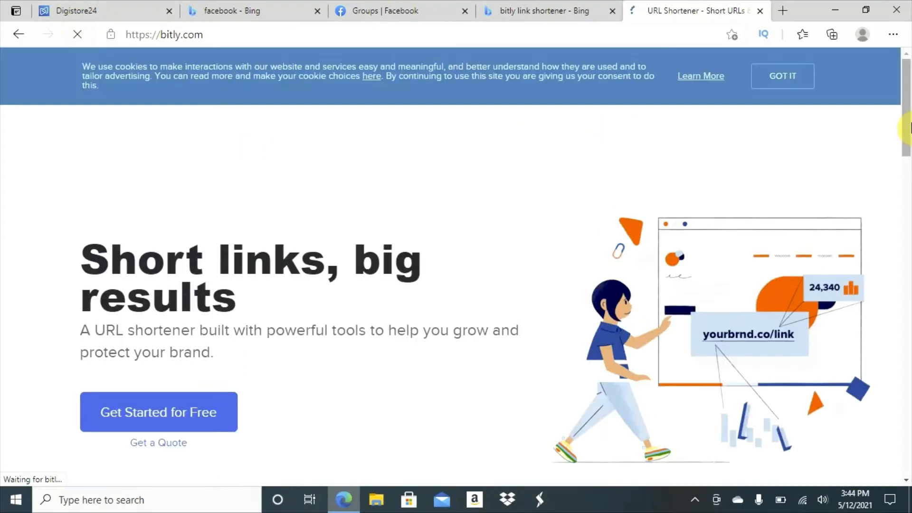
# - Dismiss Bitly's CSV Bulk Shortening promo popup, clearing the link-shortening form
pyautogui.scroll(-3)
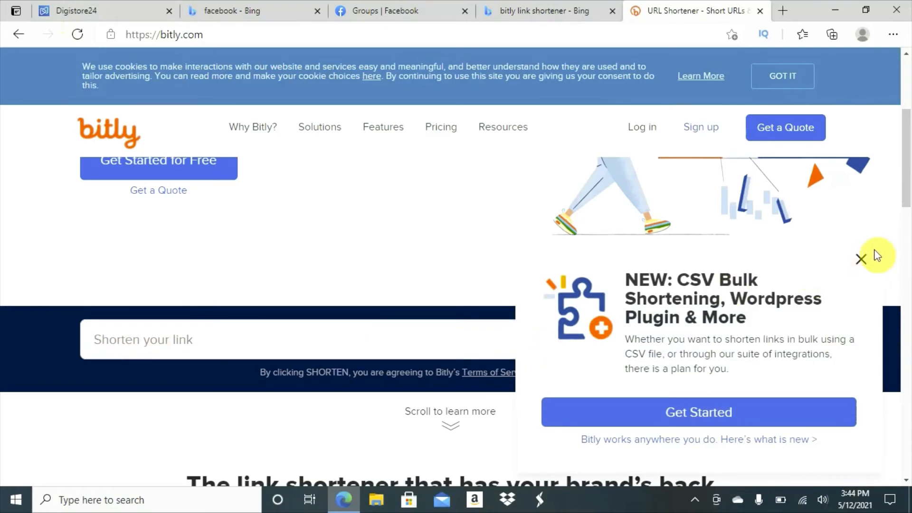
pyautogui.click(861, 258)
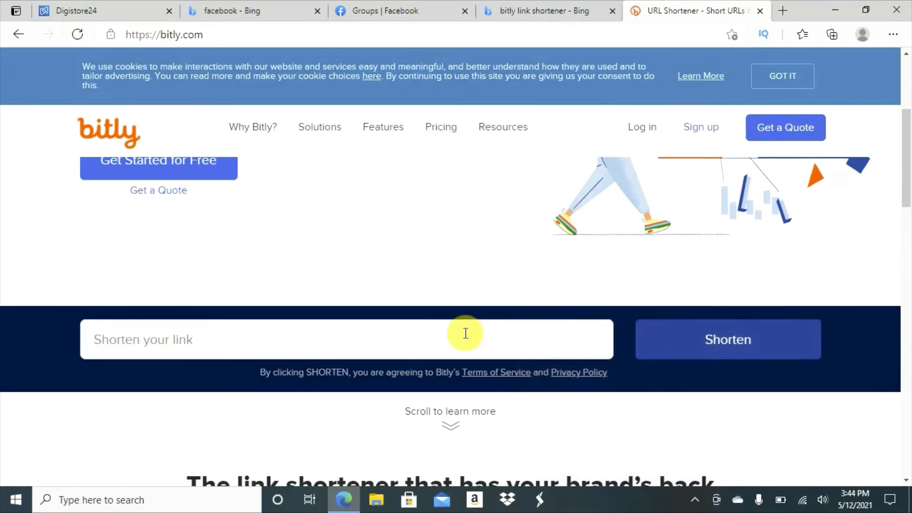
pyautogui.moveTo(393, 338)
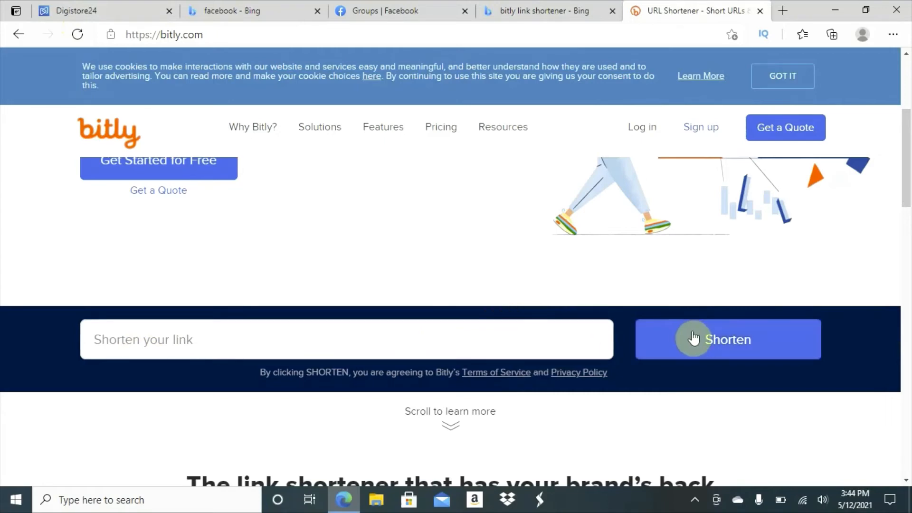
pyautogui.moveTo(694, 349)
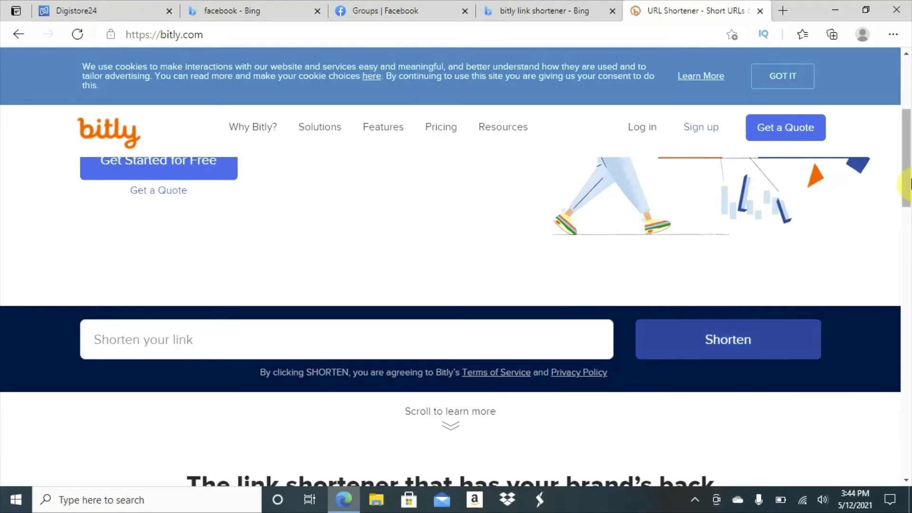
pyautogui.scroll(3)
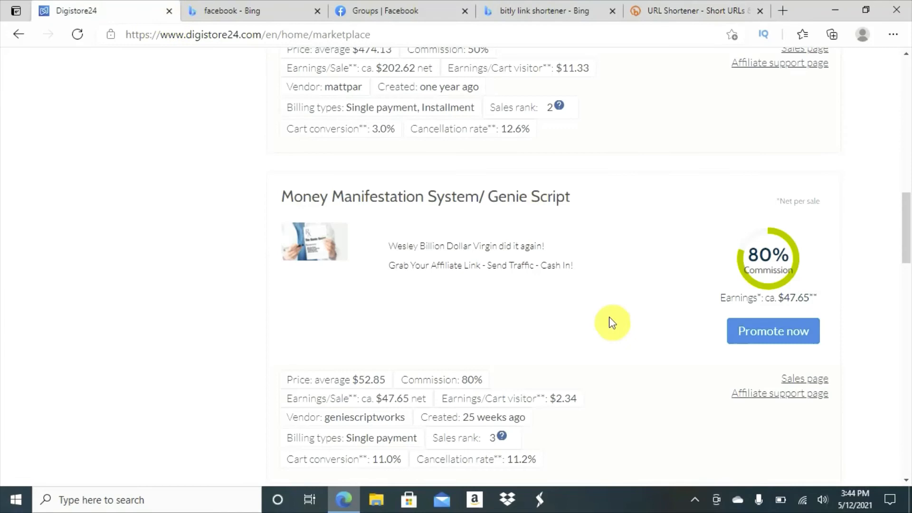
pyautogui.moveTo(799, 208)
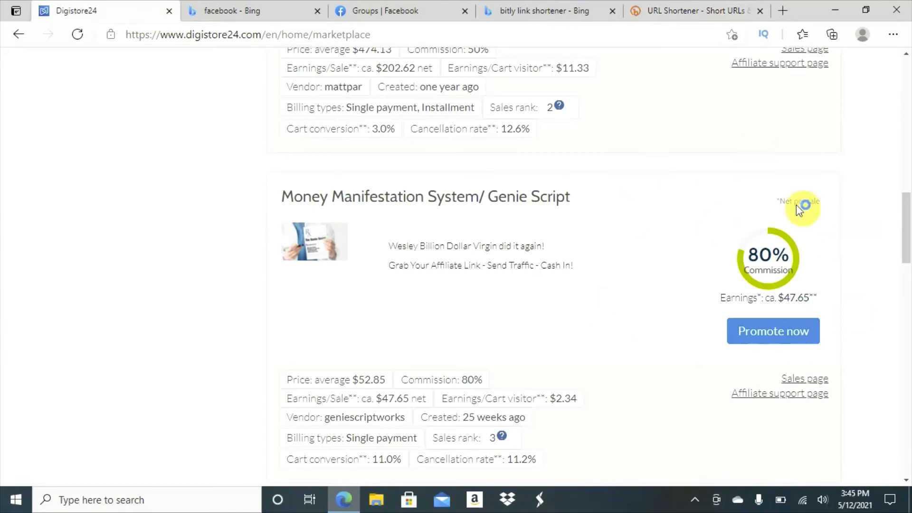
pyautogui.moveTo(714, 288)
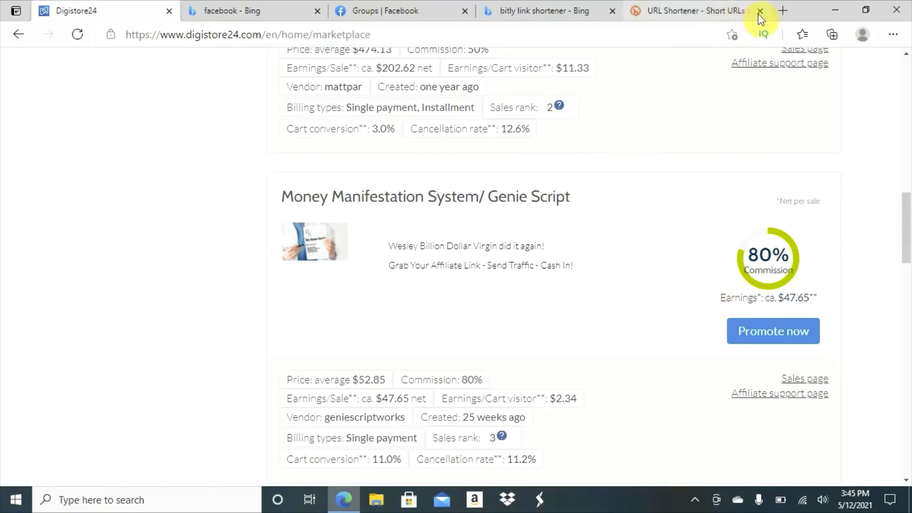
# - Close the Bitly tab and start a fresh blank browser tab
pyautogui.click(758, 10)
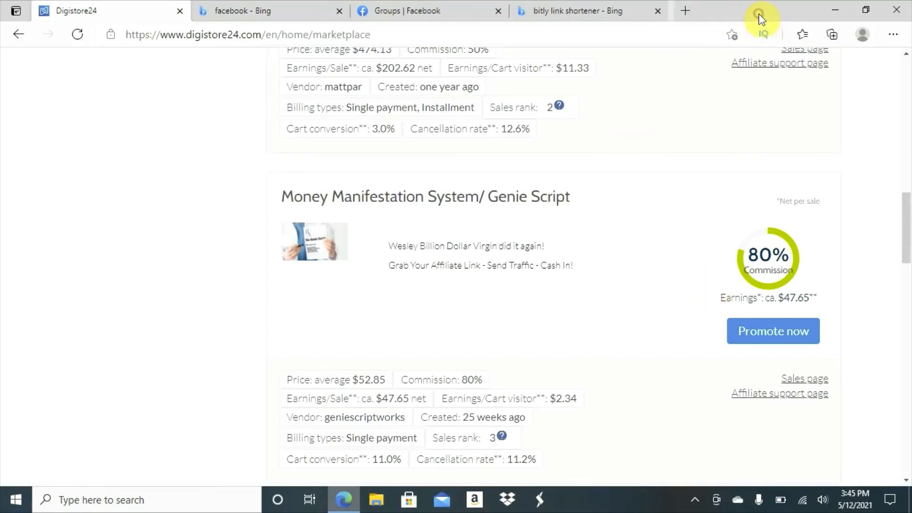
pyautogui.moveTo(660, 11)
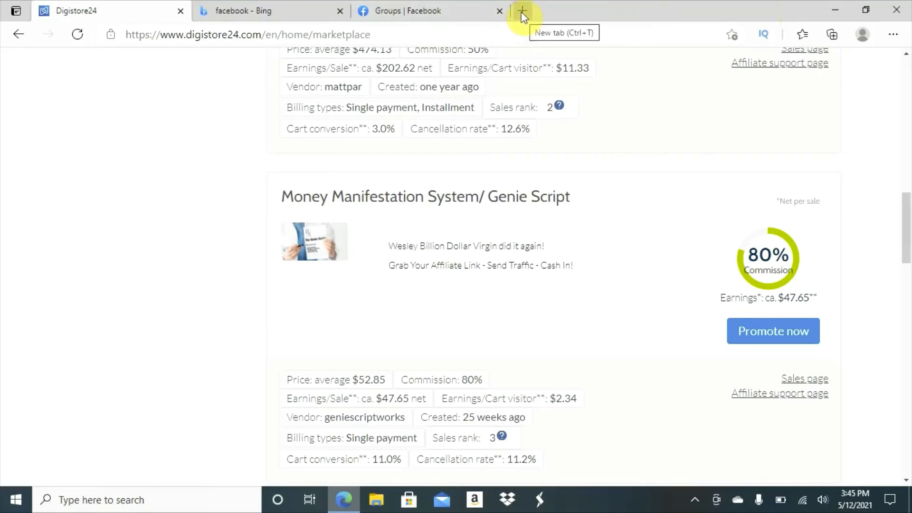
pyautogui.click(520, 10)
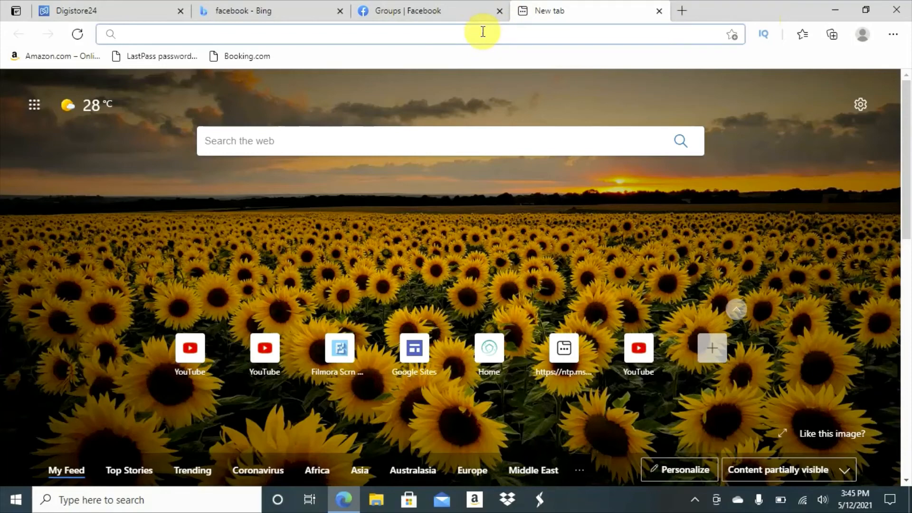
# - Run a Bing search for 'quora' from the address bar and choose the Quora result
pyautogui.write('q')
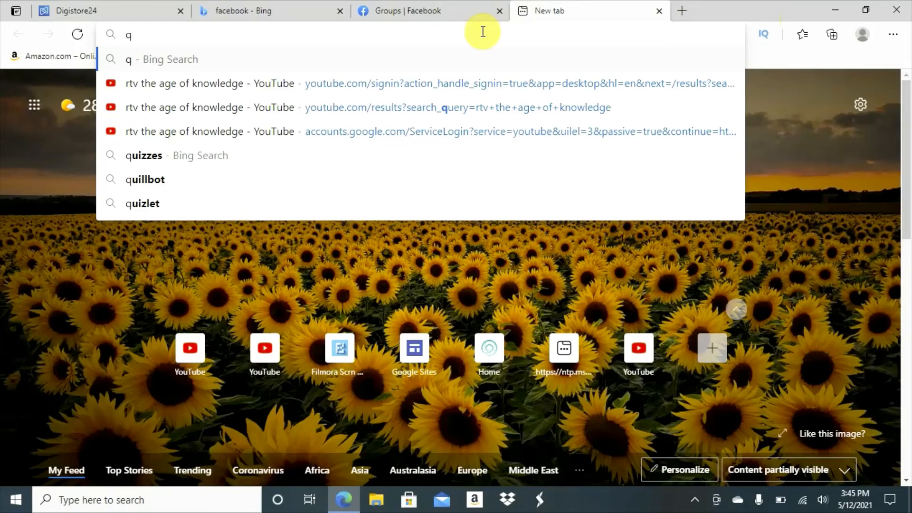
pyautogui.write('uor')
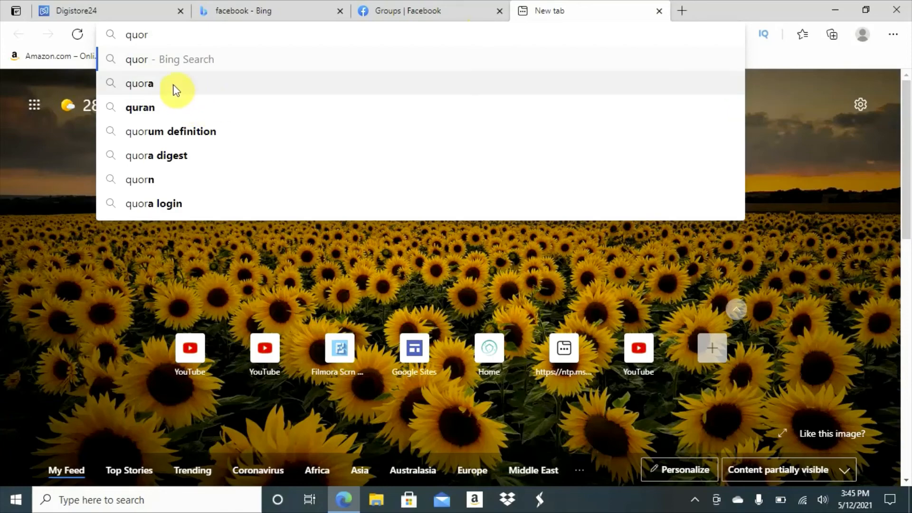
pyautogui.click(139, 84)
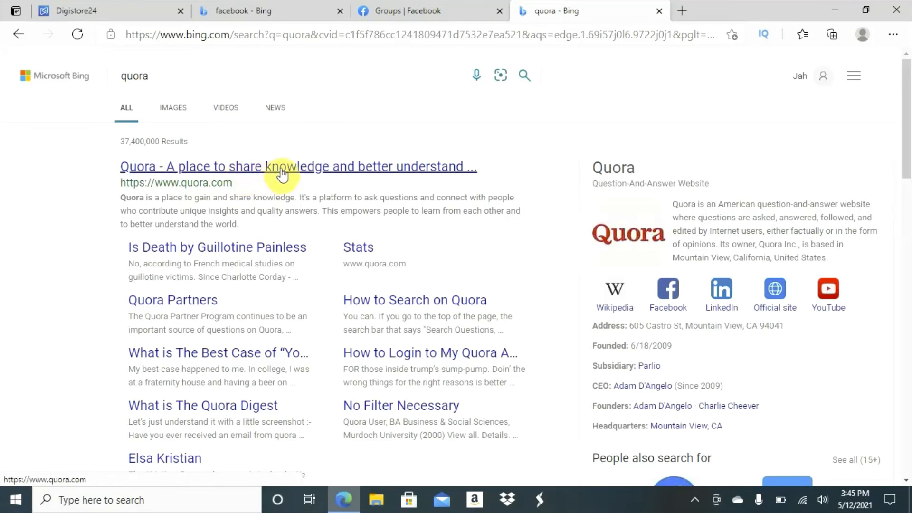
pyautogui.click(277, 166)
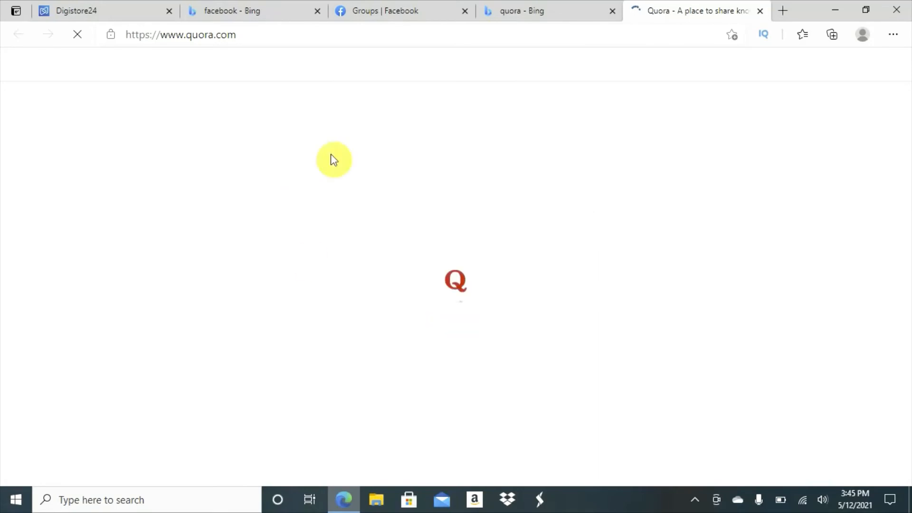
pyautogui.moveTo(397, 148)
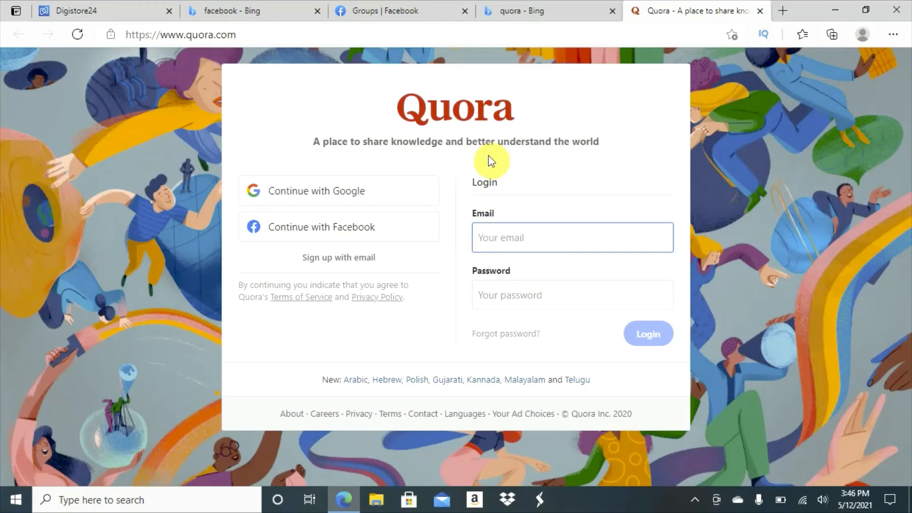
# - Focus the Email field on Quora's loaded login and sign-up page
pyautogui.click(570, 237)
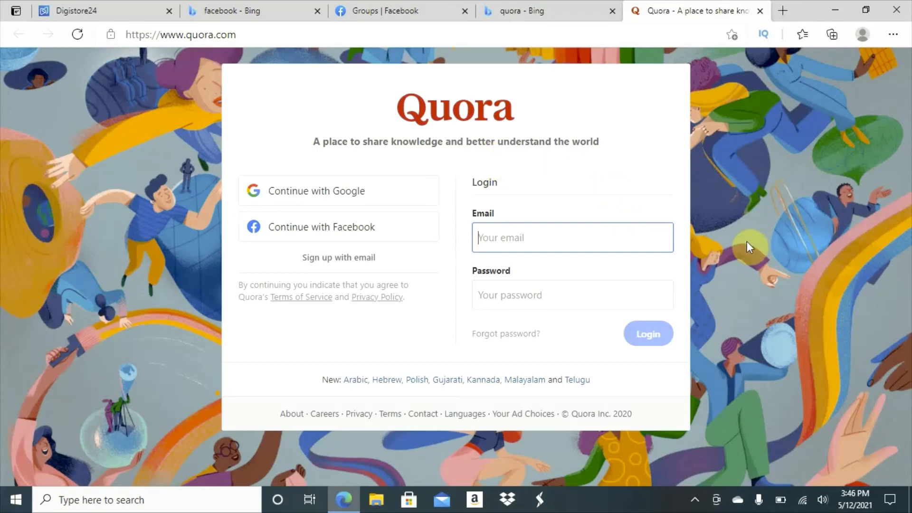
pyautogui.moveTo(730, 261)
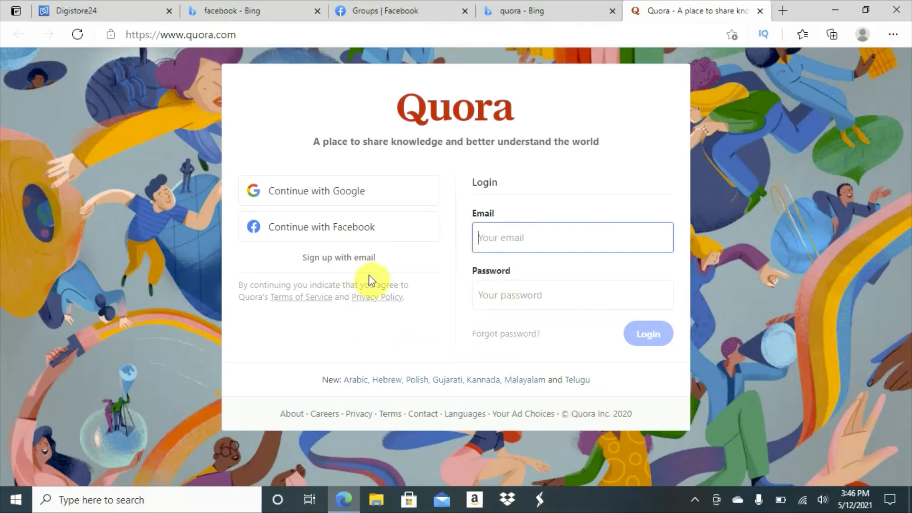
pyautogui.moveTo(602, 221)
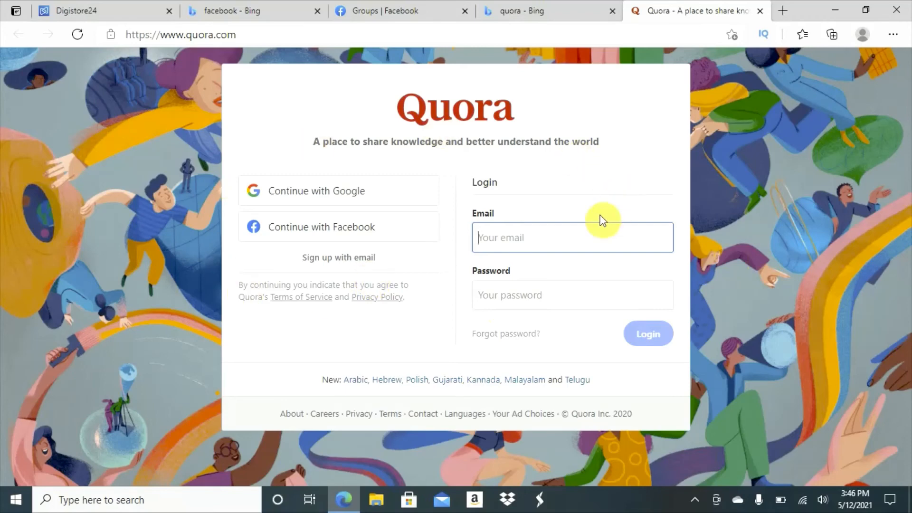
pyautogui.moveTo(379, 142)
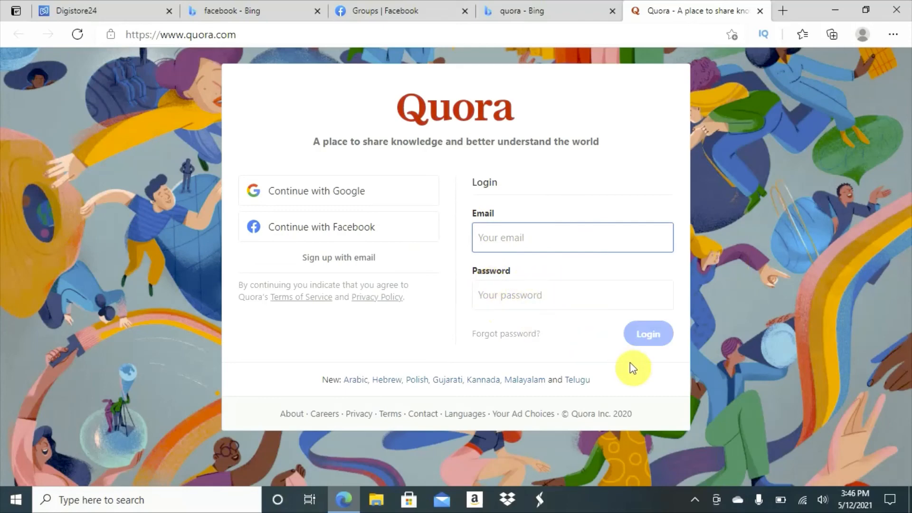
pyautogui.click(572, 238)
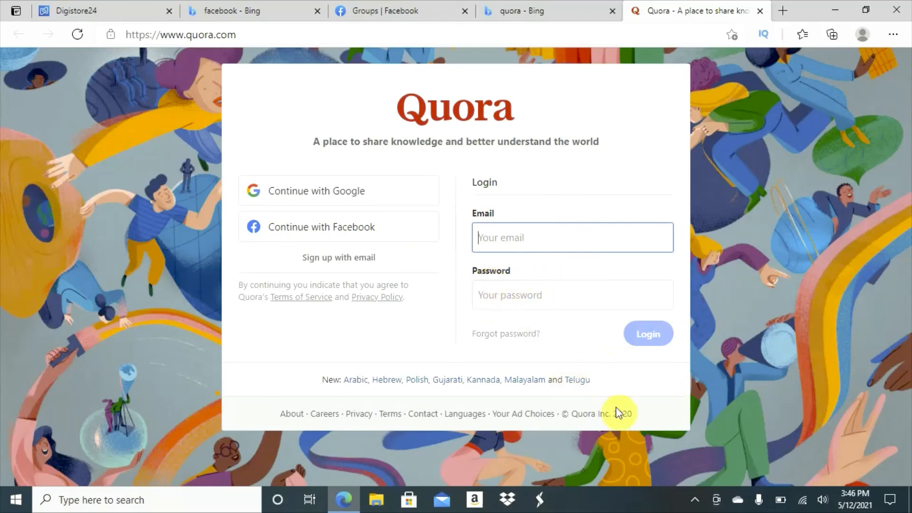
pyautogui.moveTo(362, 137)
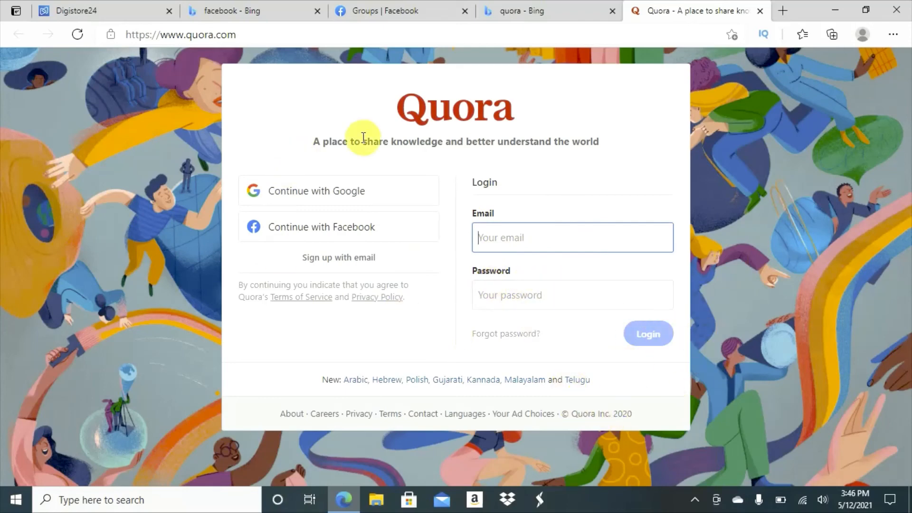
pyautogui.moveTo(394, 11)
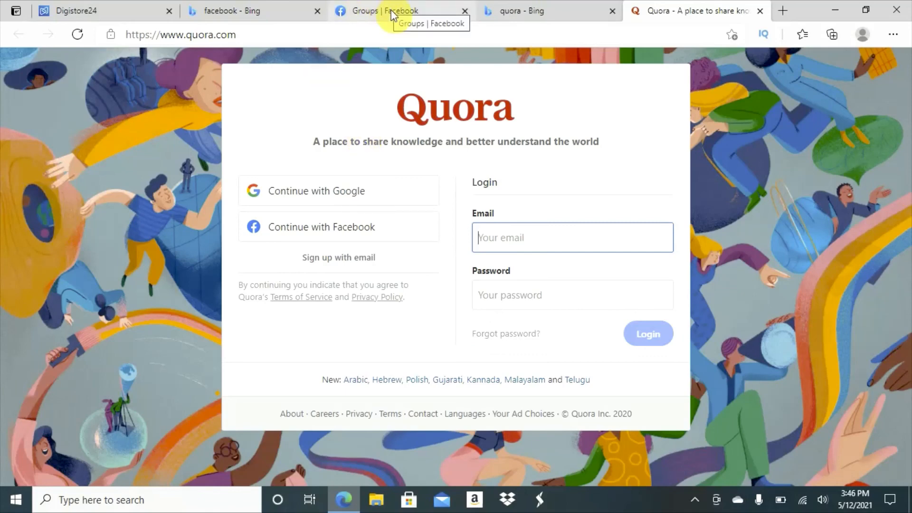
# - Return via the Bing tab to the Digistore24 marketplace and scroll through offers near the Meticore listing
pyautogui.click(244, 10)
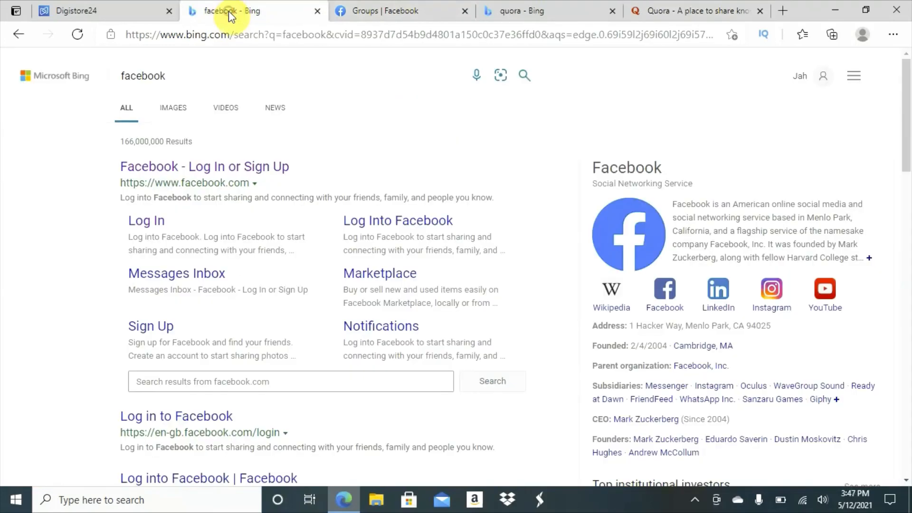
pyautogui.click(74, 10)
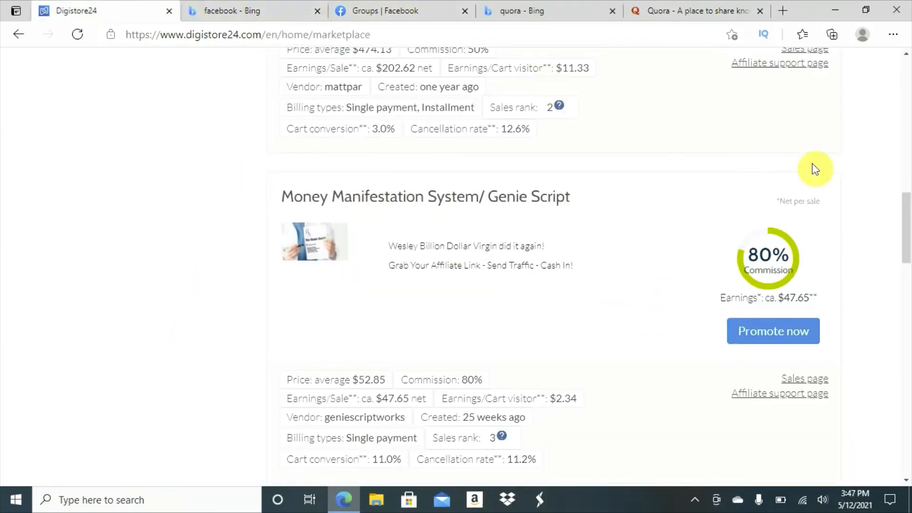
pyautogui.scroll(-3)
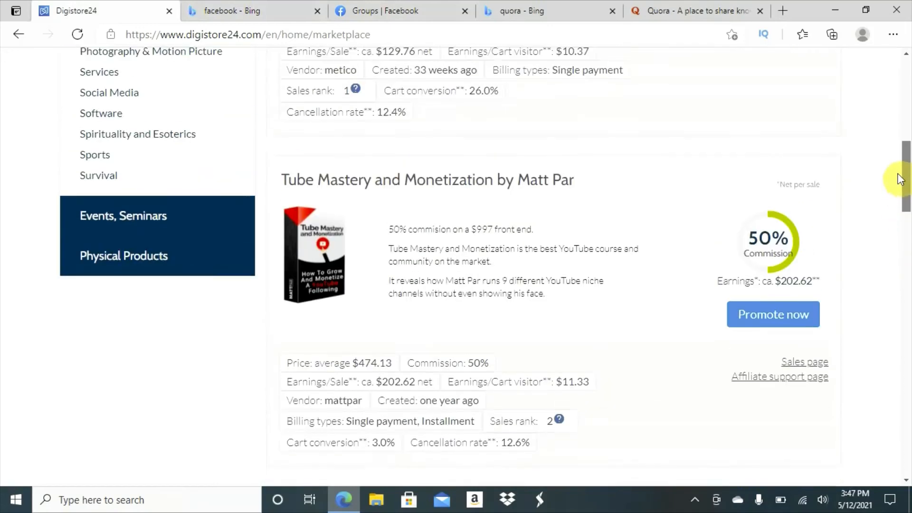
pyautogui.scroll(-3)
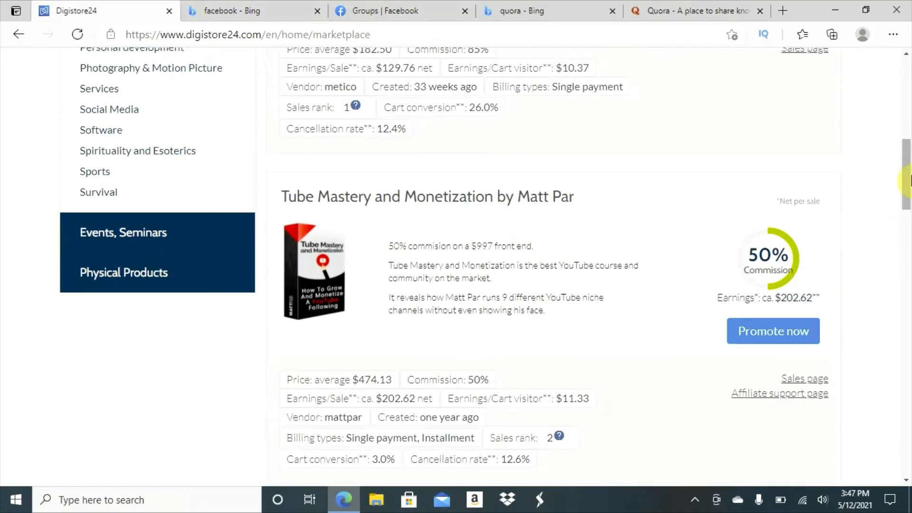
pyautogui.scroll(3)
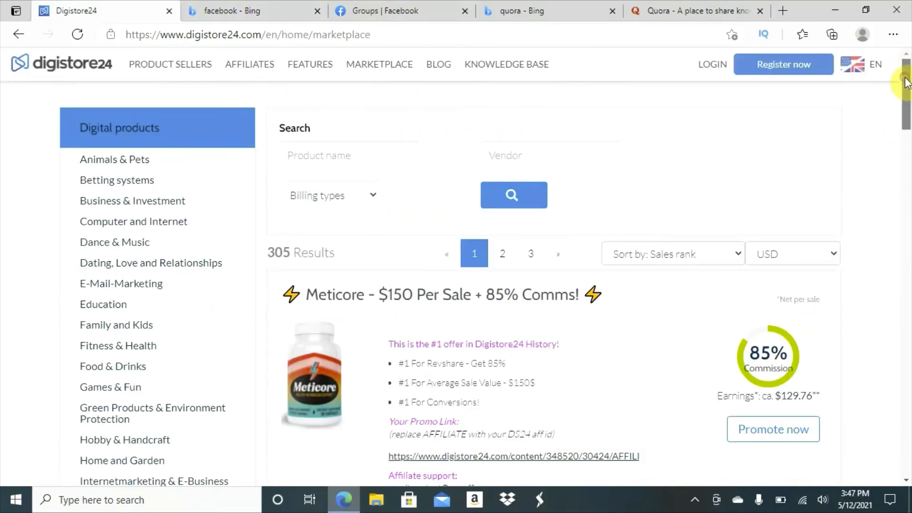
pyautogui.scroll(-3)
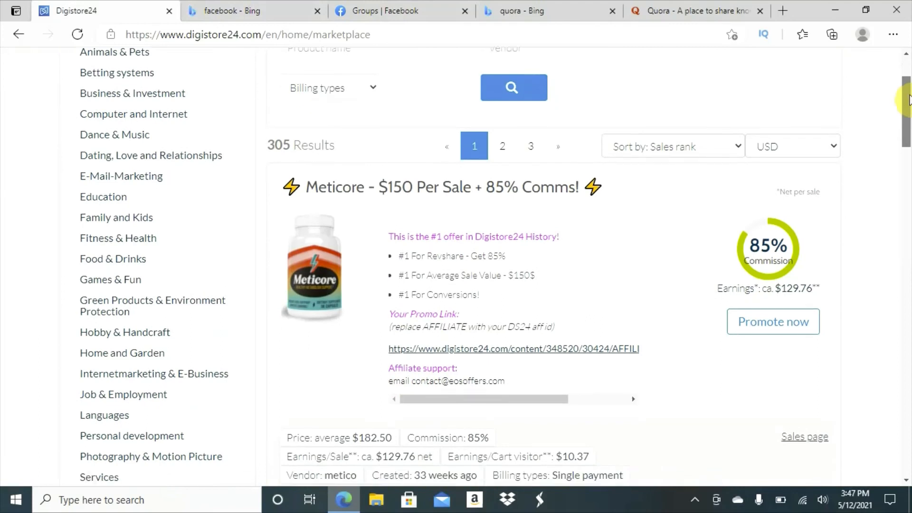
pyautogui.scroll(-3)
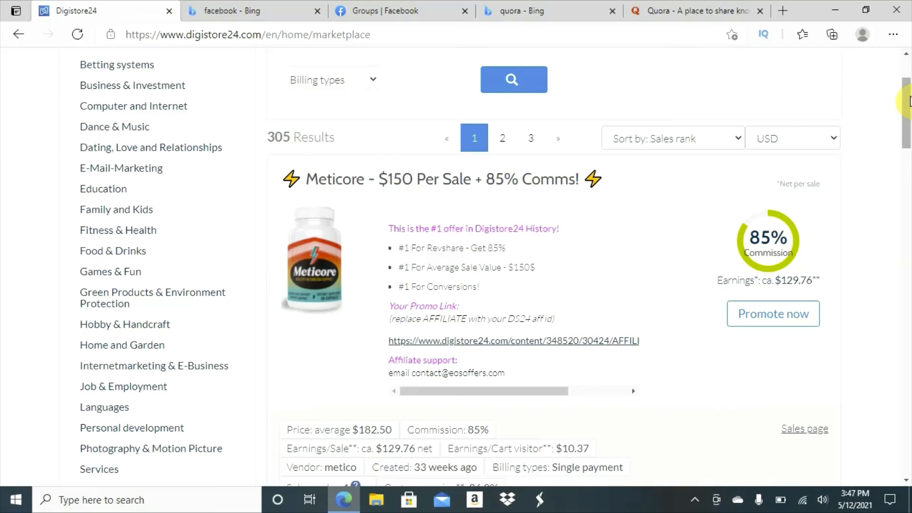
pyautogui.moveTo(676, 20)
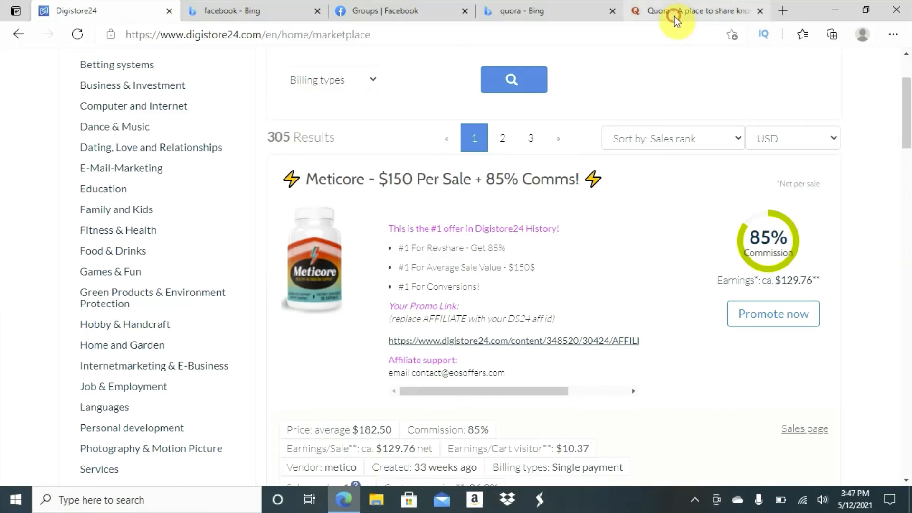
# - Glance at the Quora login tab, then show Facebook's Groups Discover page with suggested groups
pyautogui.click(692, 11)
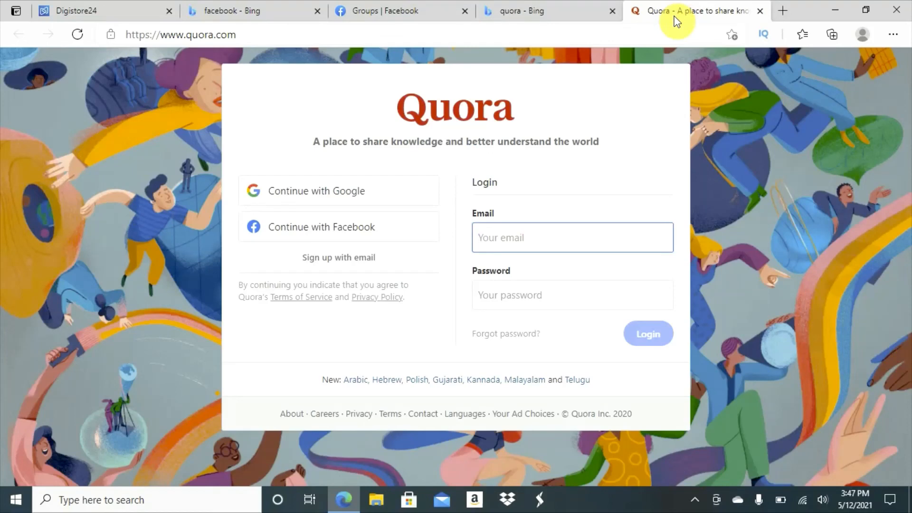
pyautogui.click(400, 10)
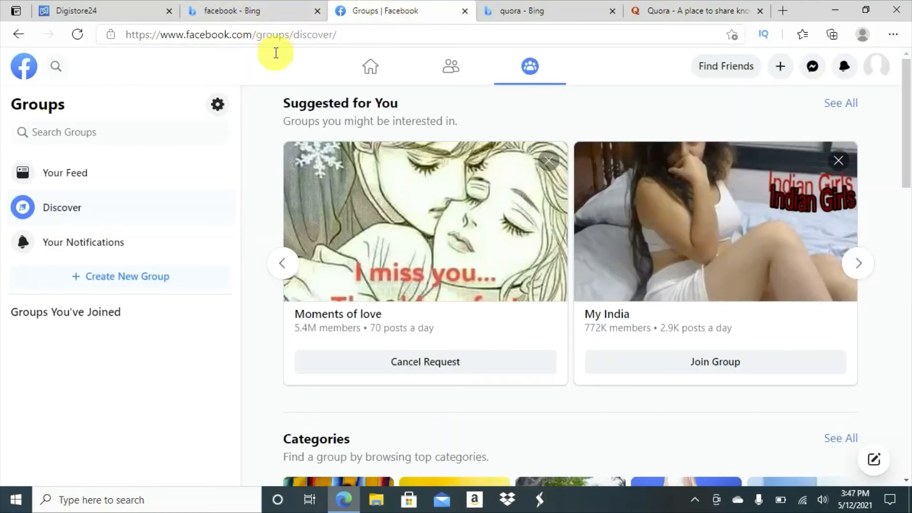
pyautogui.moveTo(280, 65)
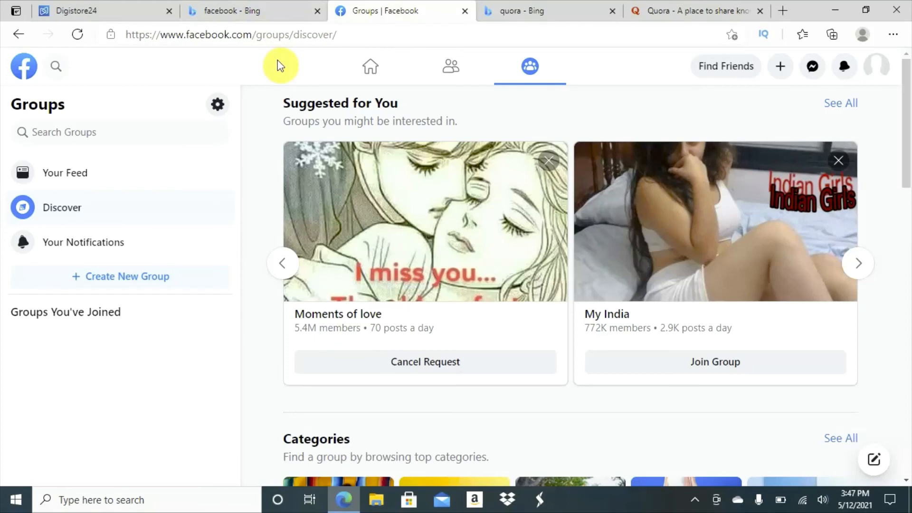